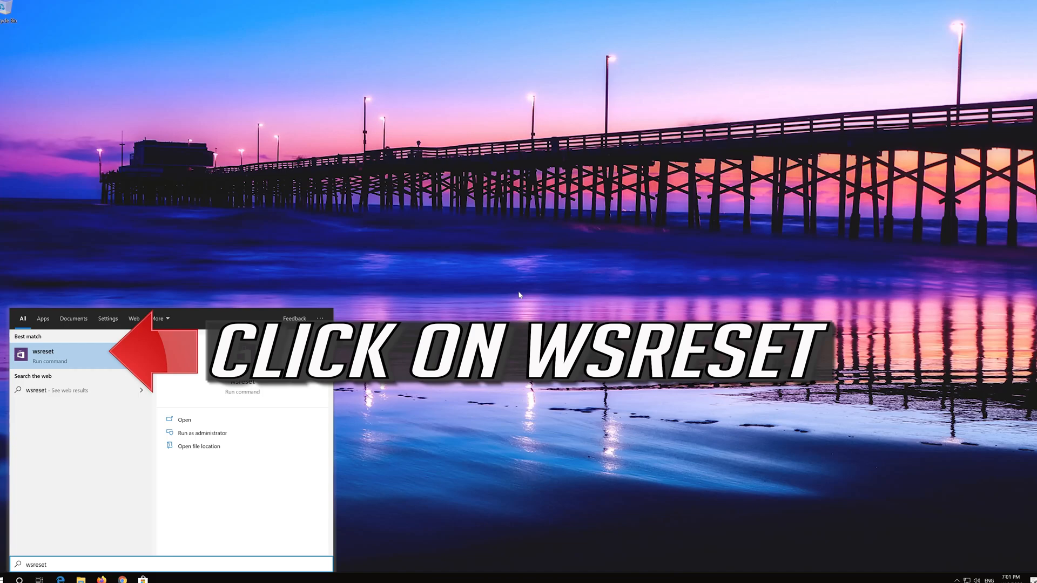
mouse_move(78, 361)
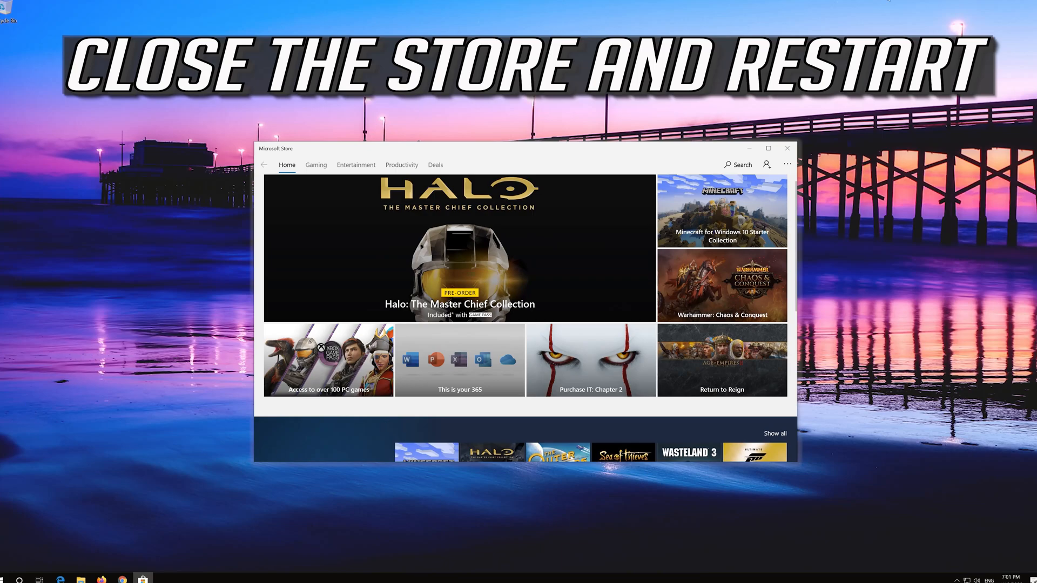
mouse_move(787, 148)
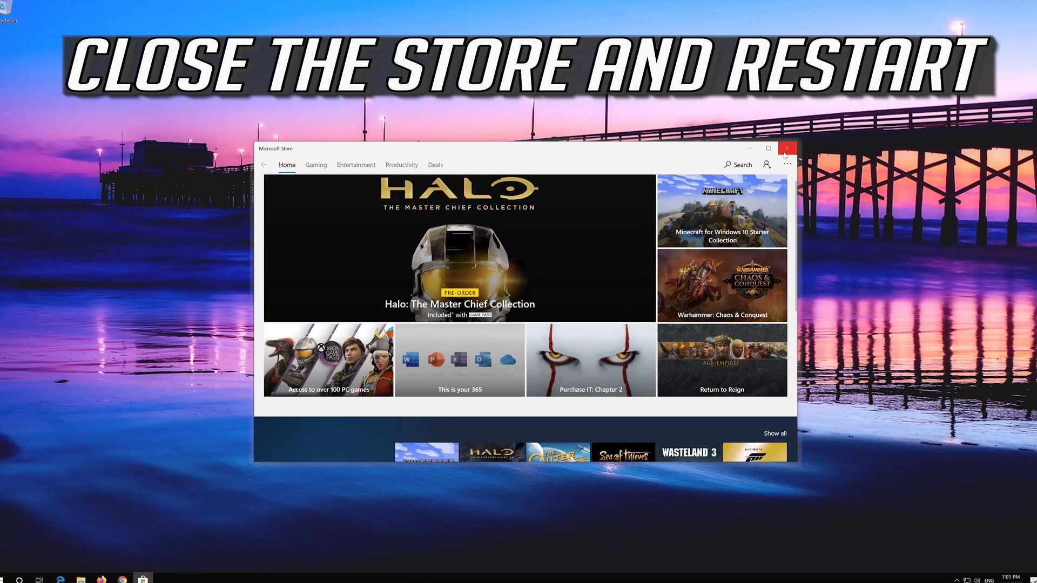
- Close the Microsoft Store window that wsreset reopened
click(787, 148)
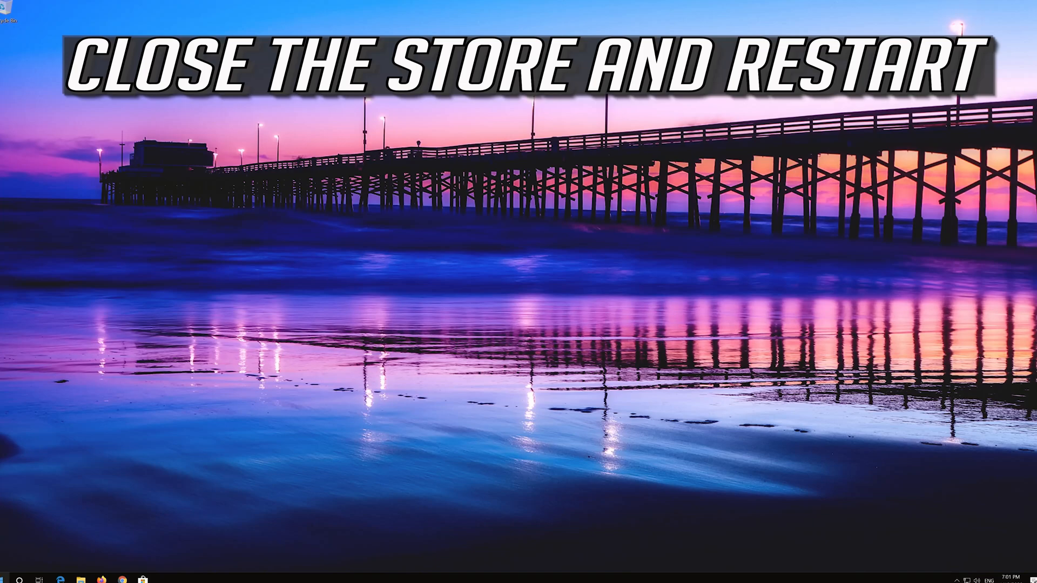
- Launch Windows PowerShell as administrator from Start search and approve the UAC prompt
click(8, 581)
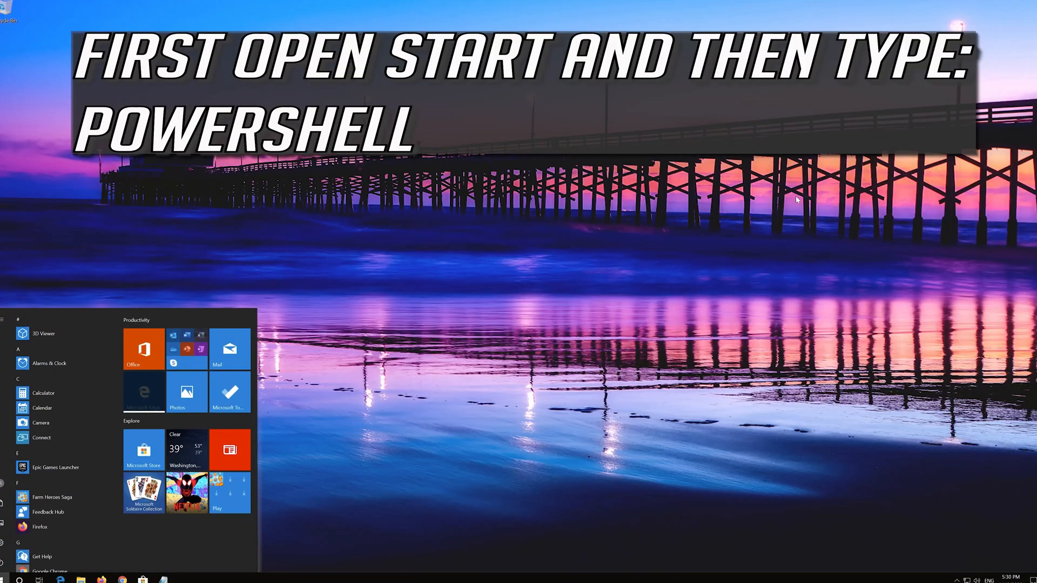
text(powershell)
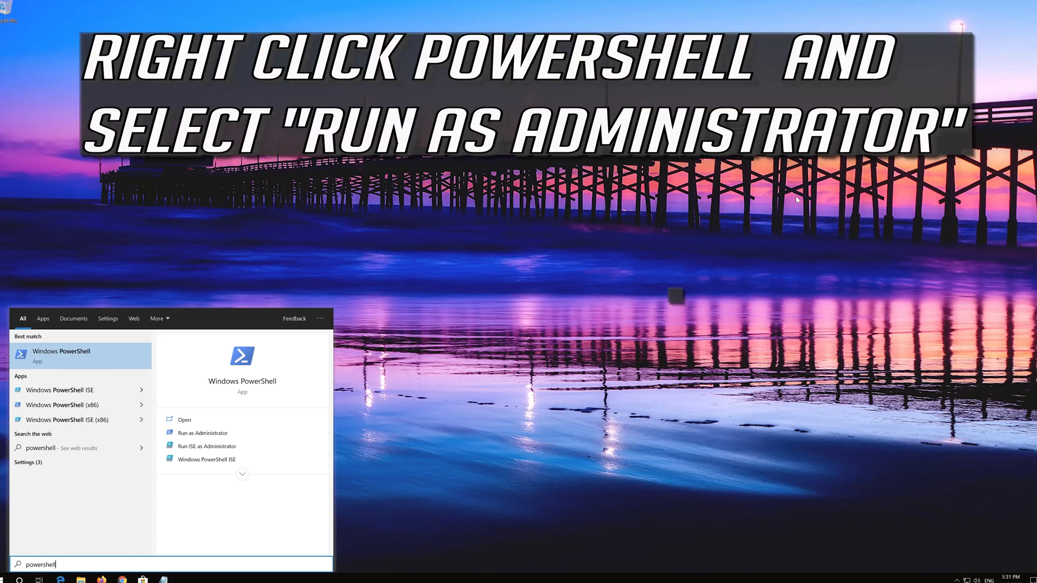
mouse_move(73, 356)
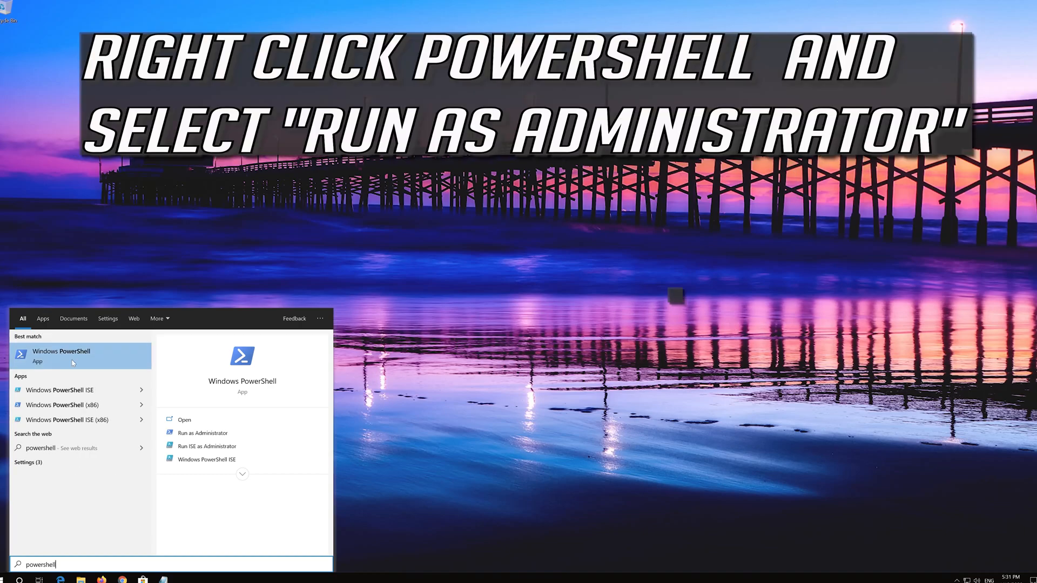
right_click(62, 355)
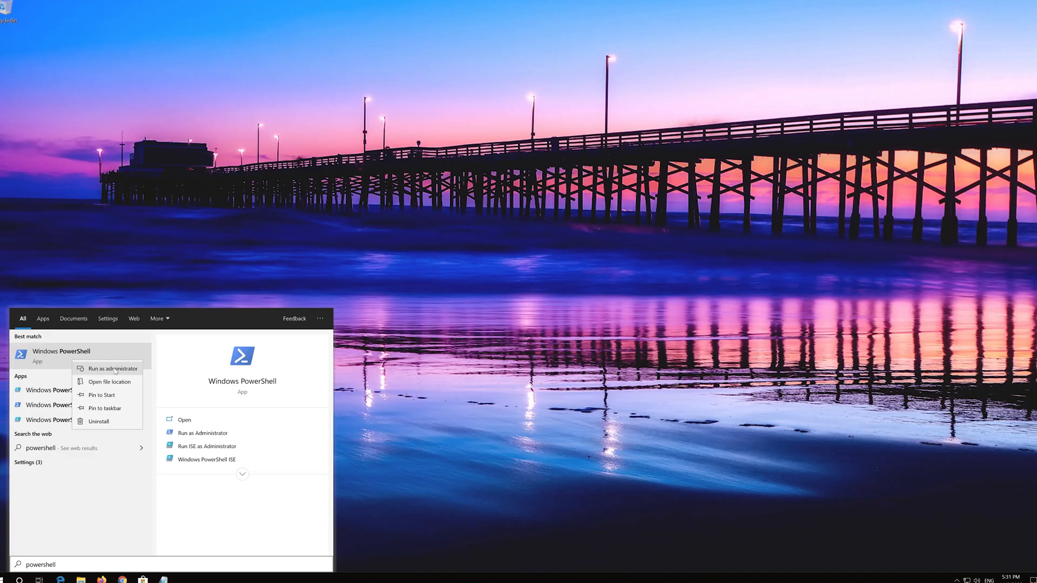
click(112, 368)
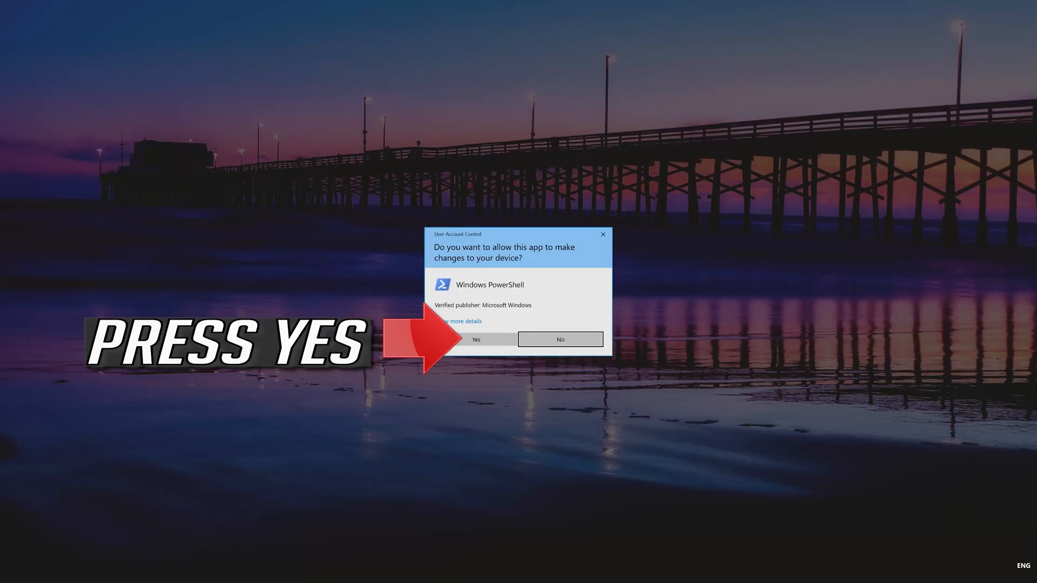
mouse_move(485, 339)
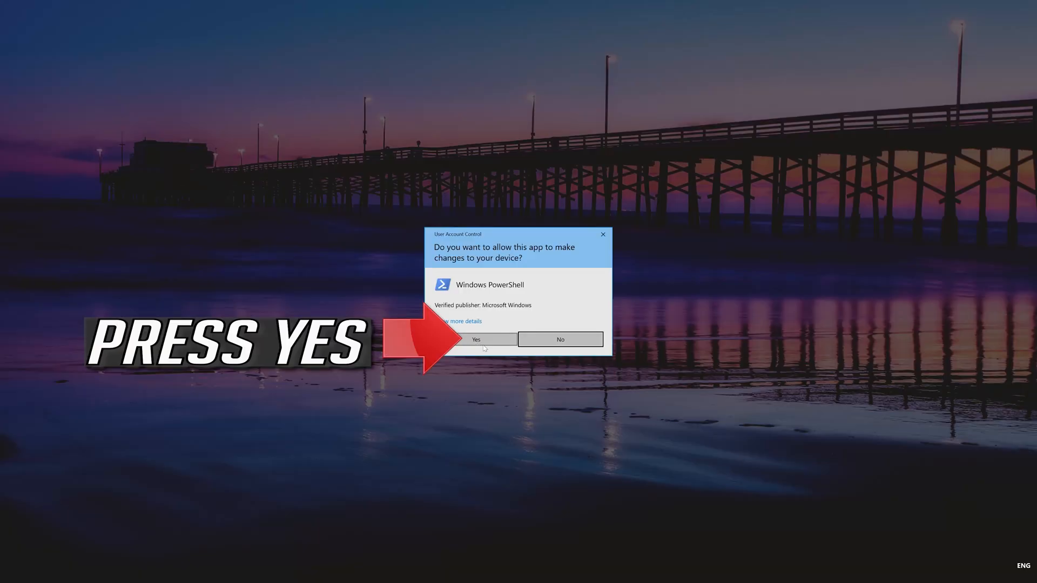
click(475, 339)
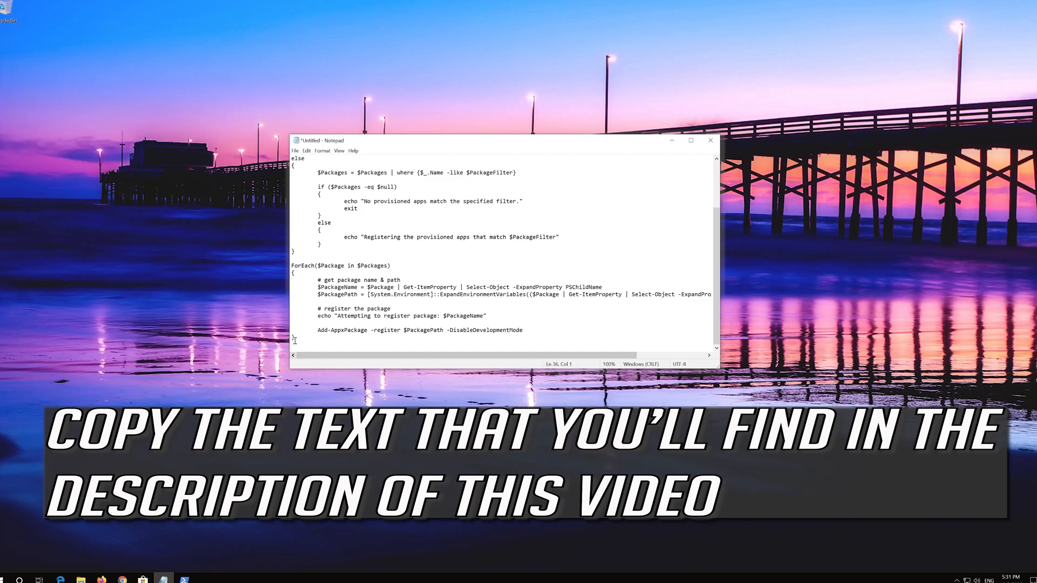
- Scroll to the top of the Notepad re-registration script and bring up its copy menu
scroll(up, 3)
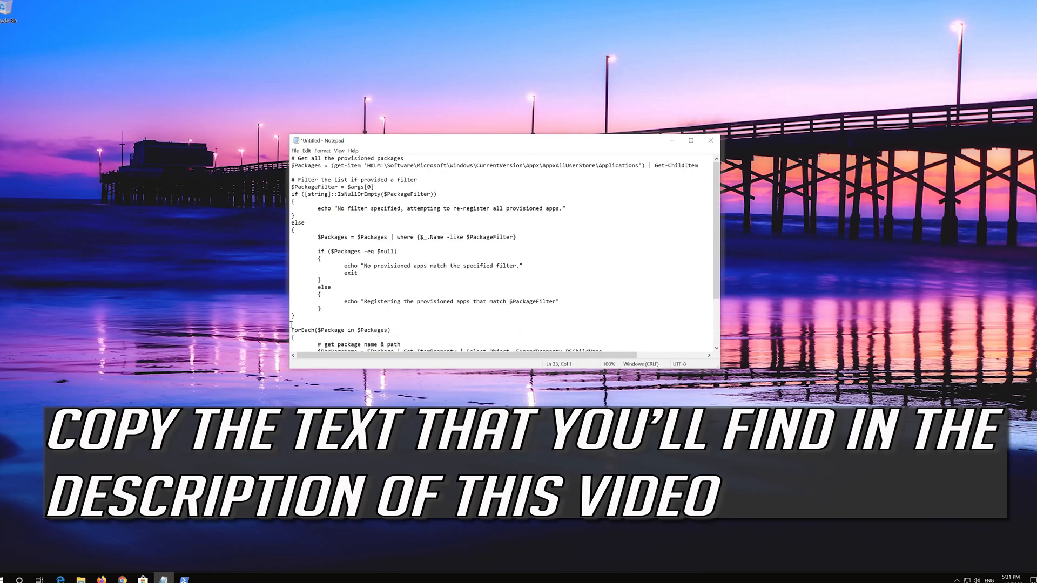
right_click(393, 171)
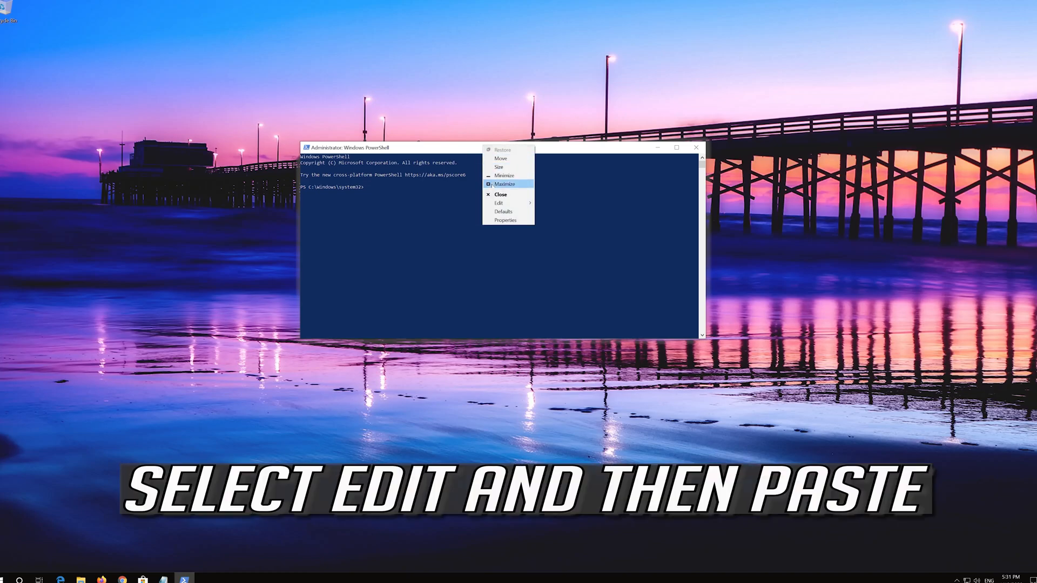
mouse_move(499, 203)
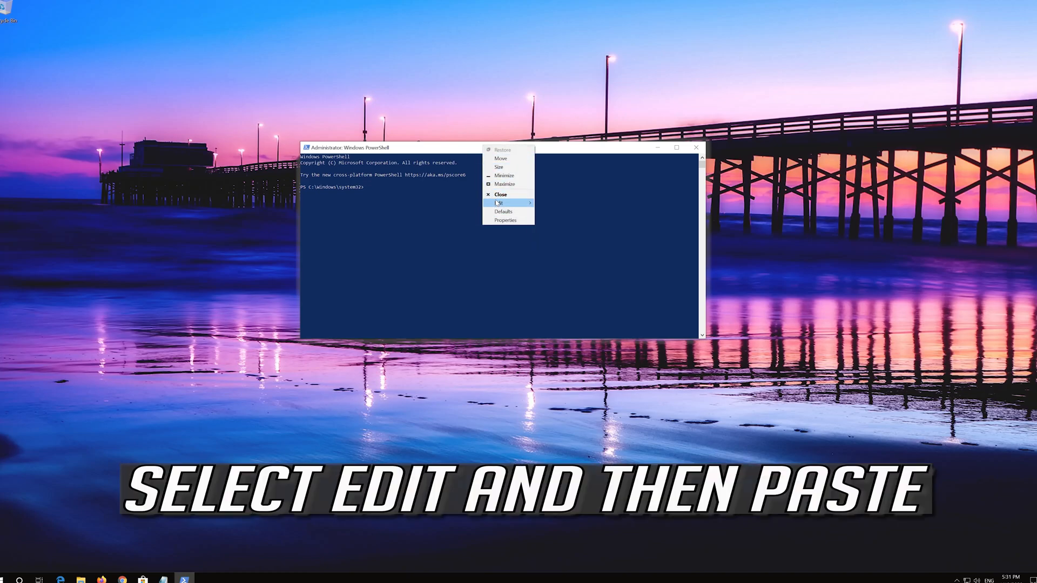
- Paste and run the app re-registration script in PowerShell, then exit the console
click(498, 202)
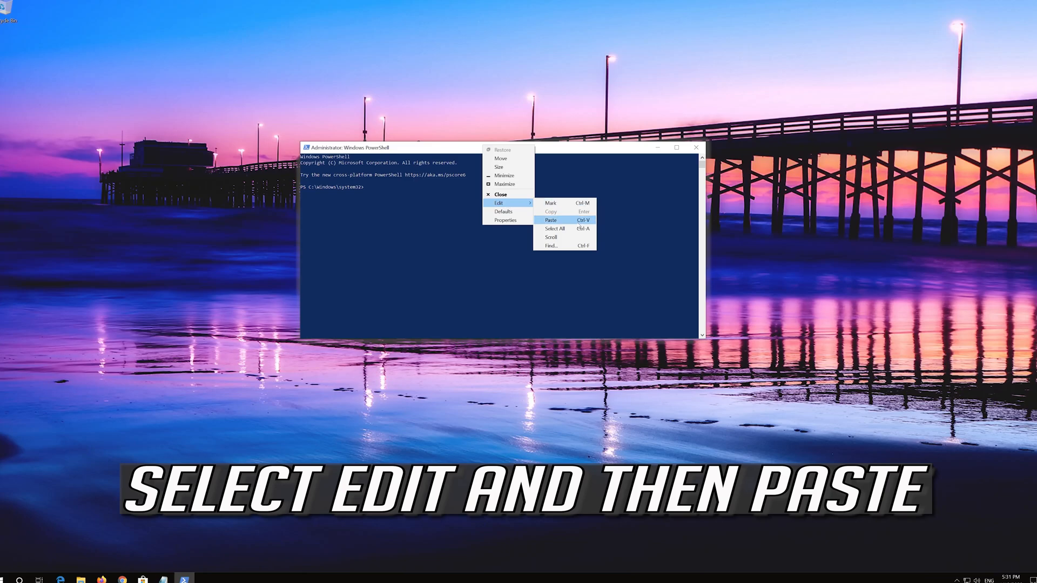
click(551, 220)
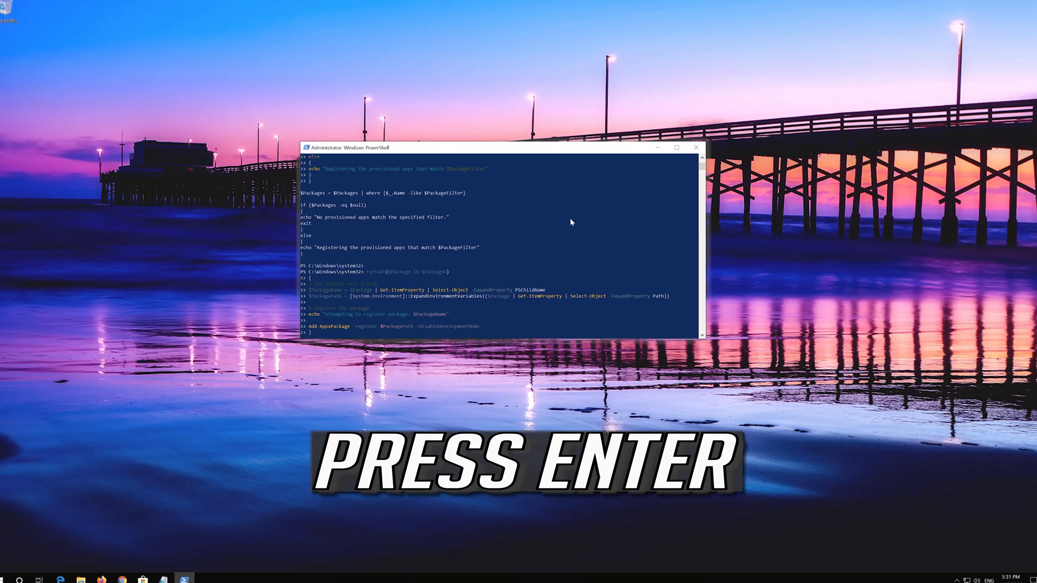
key(Return)
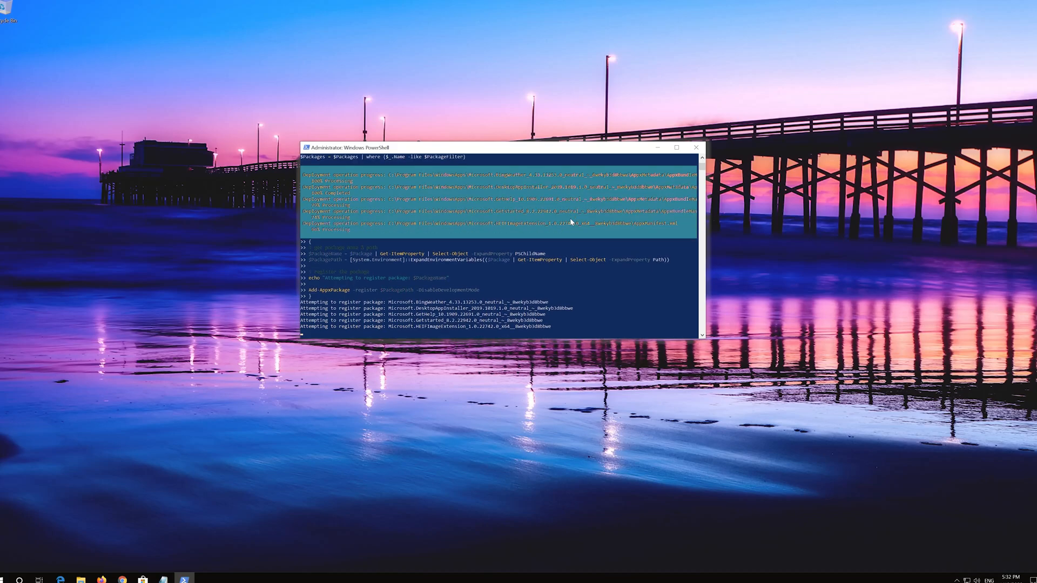
scroll(down, 3)
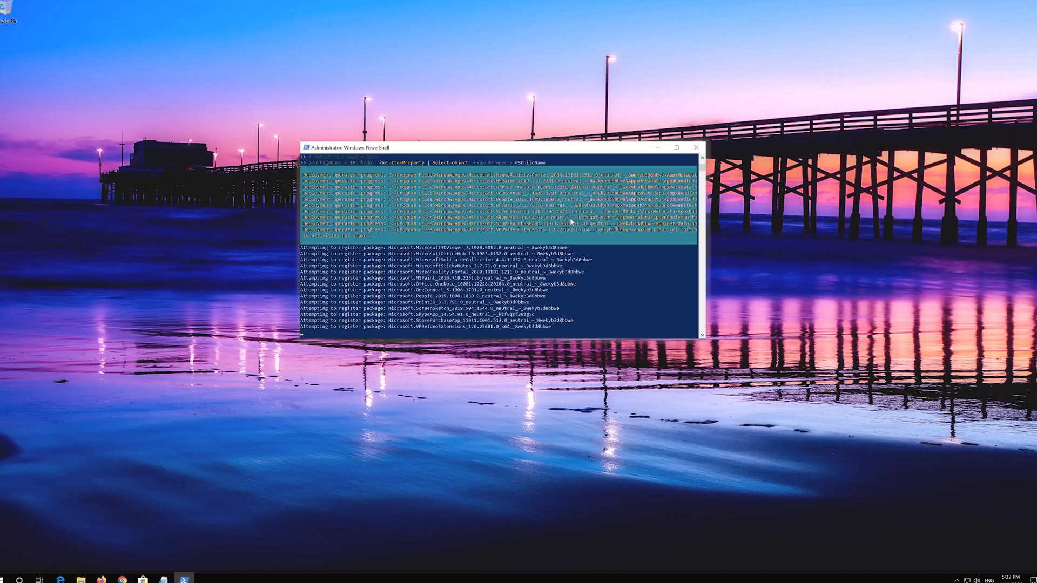
scroll(down, 3)
text(exit)
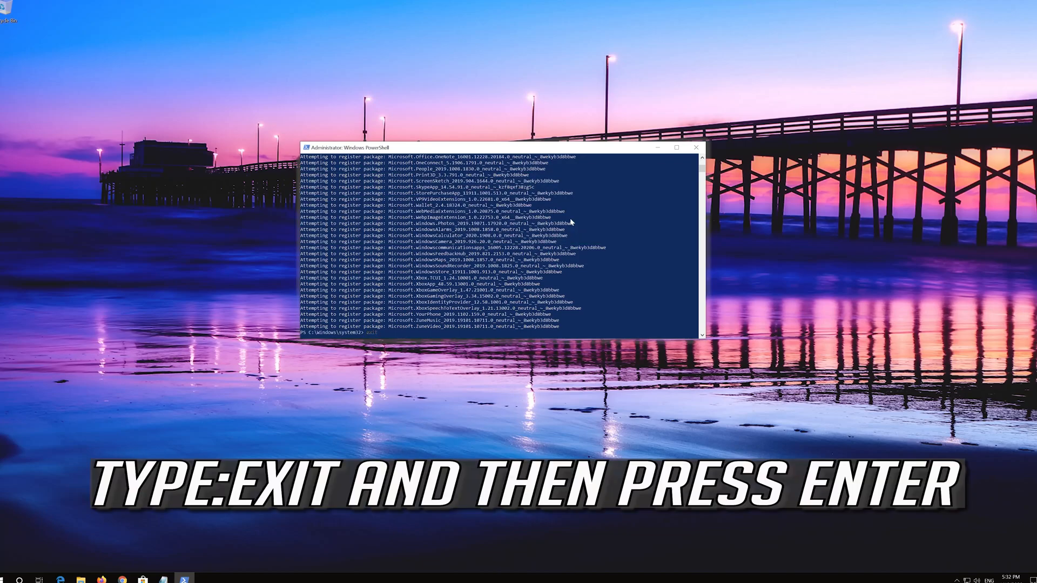
key(Return)
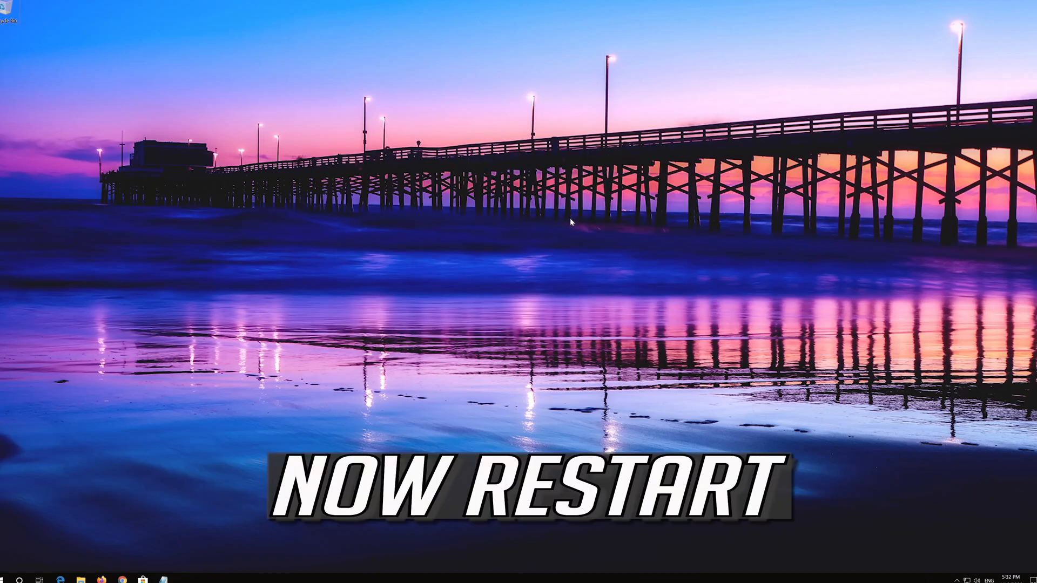
- Restart Windows, then open Microsoft Store from the taskbar and close it
click(10, 580)
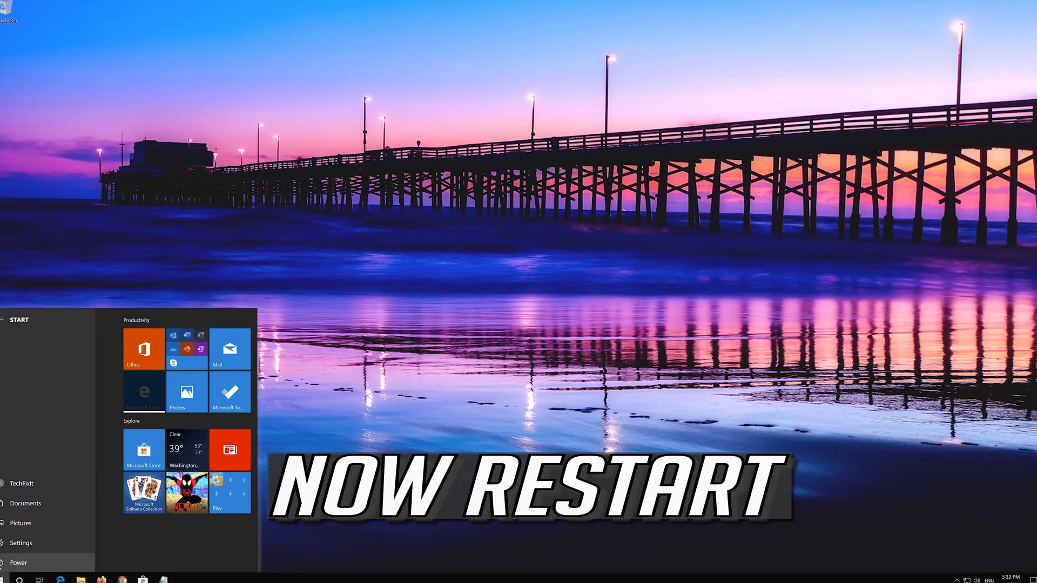
click(18, 563)
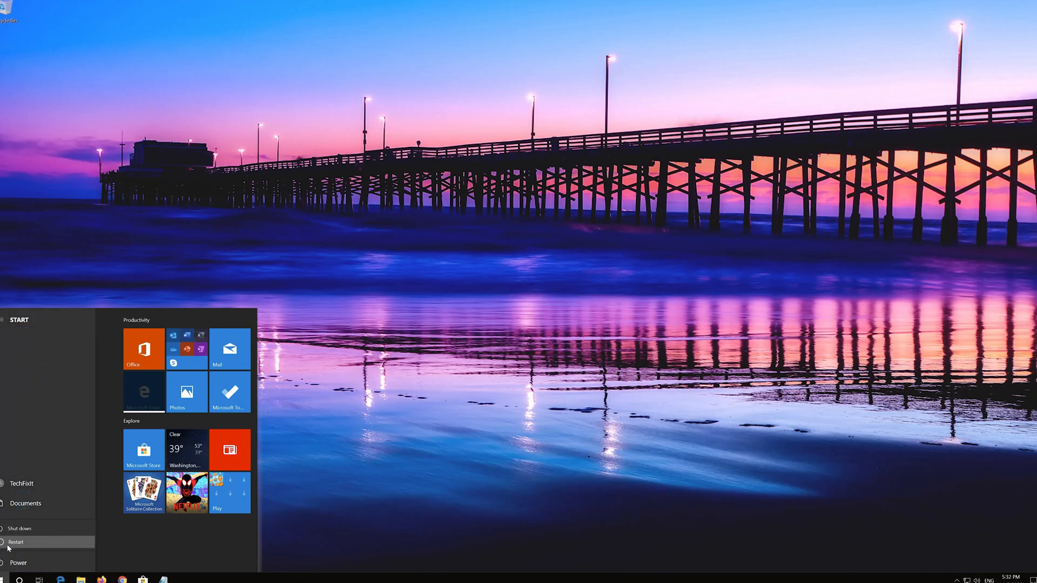
click(16, 542)
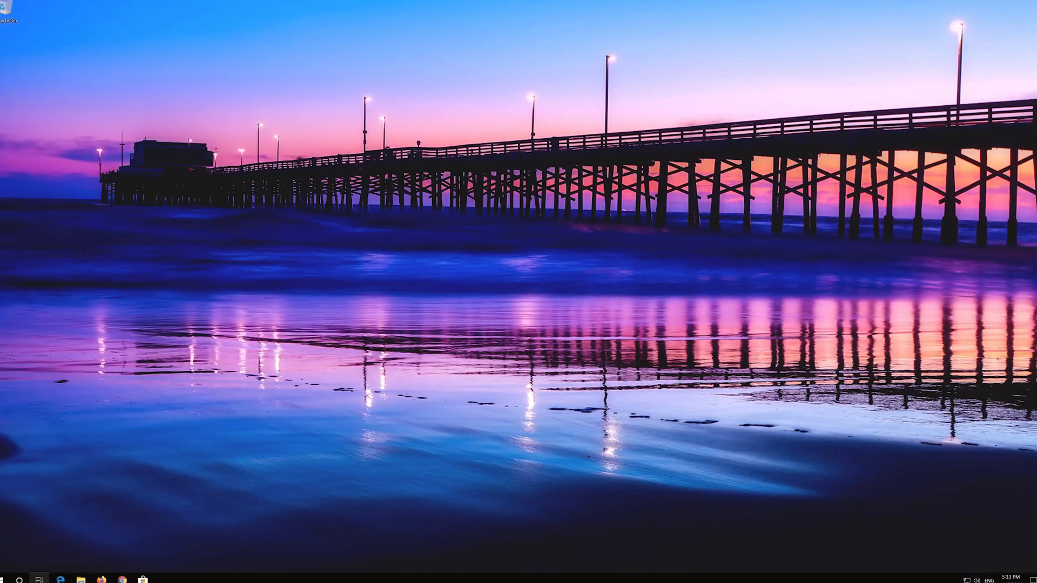
click(141, 580)
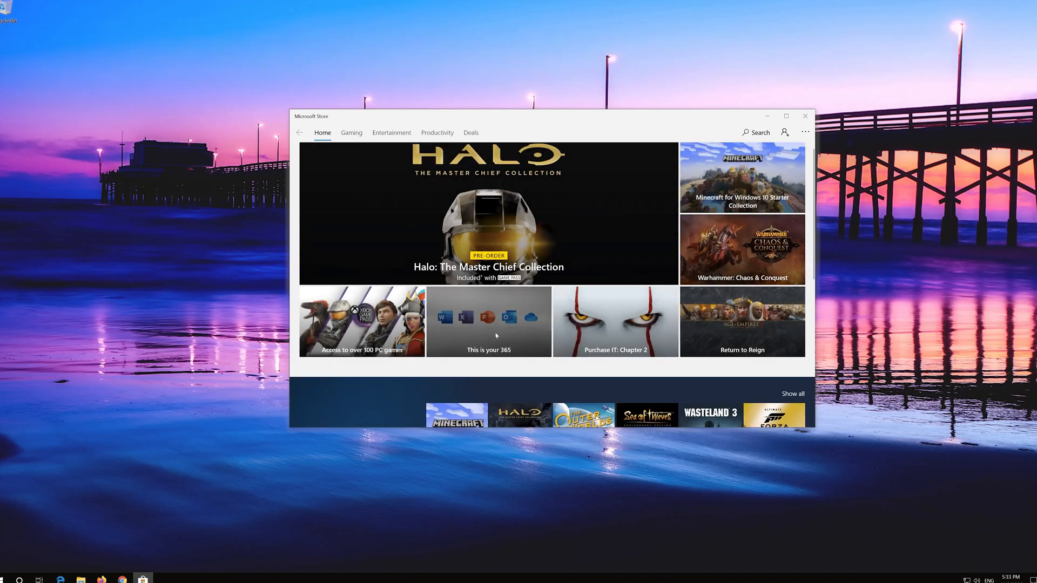
click(805, 116)
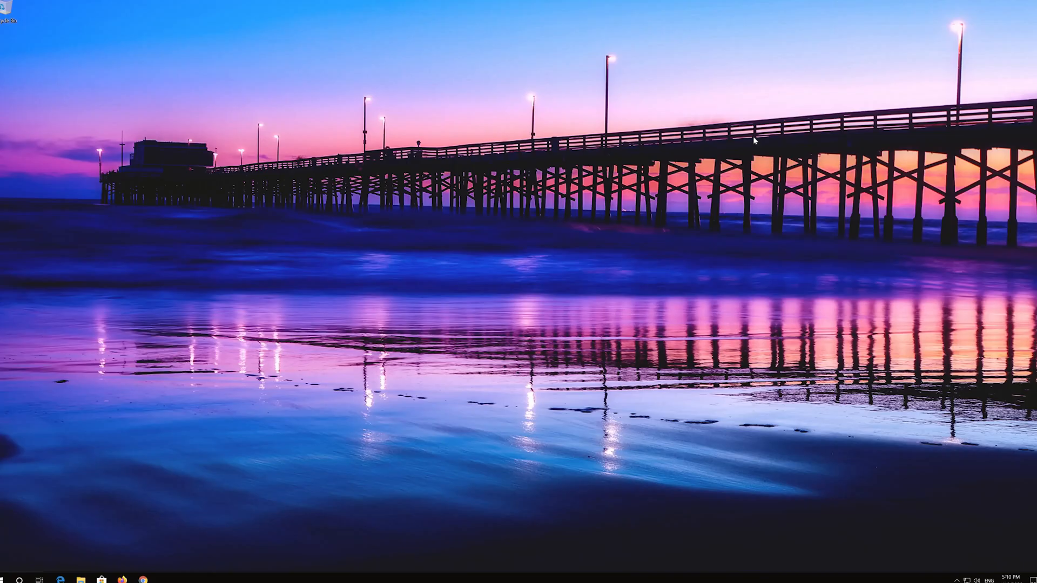
- Open Settings > Apps and scroll the Apps & features list to Microsoft Store
click(9, 580)
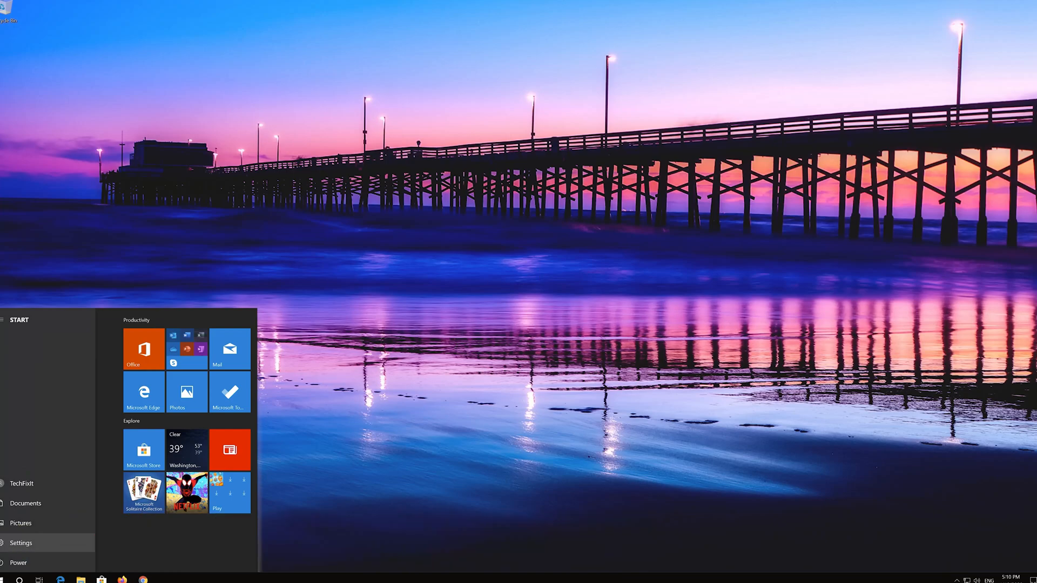
click(21, 543)
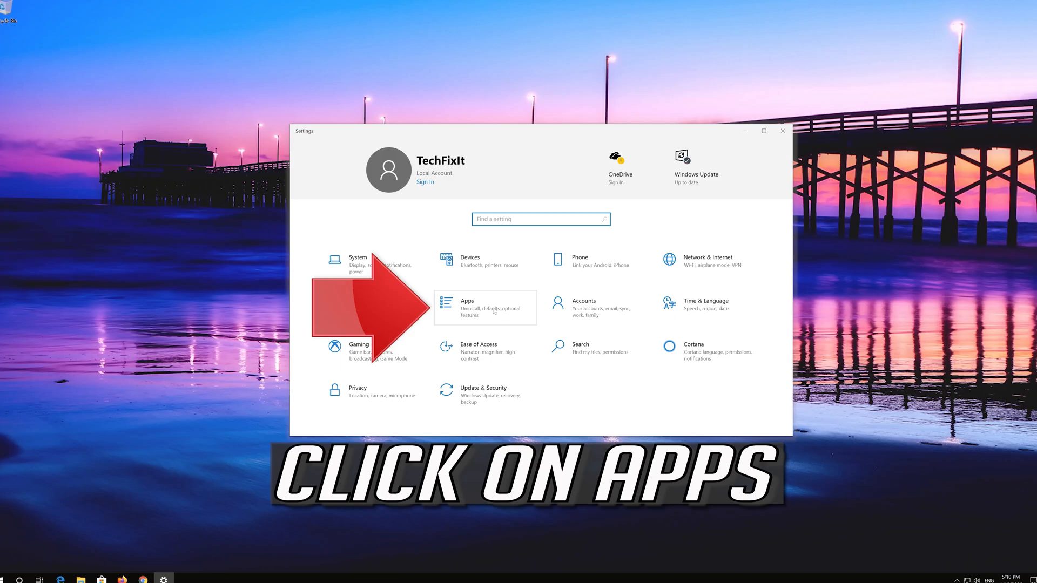
click(467, 307)
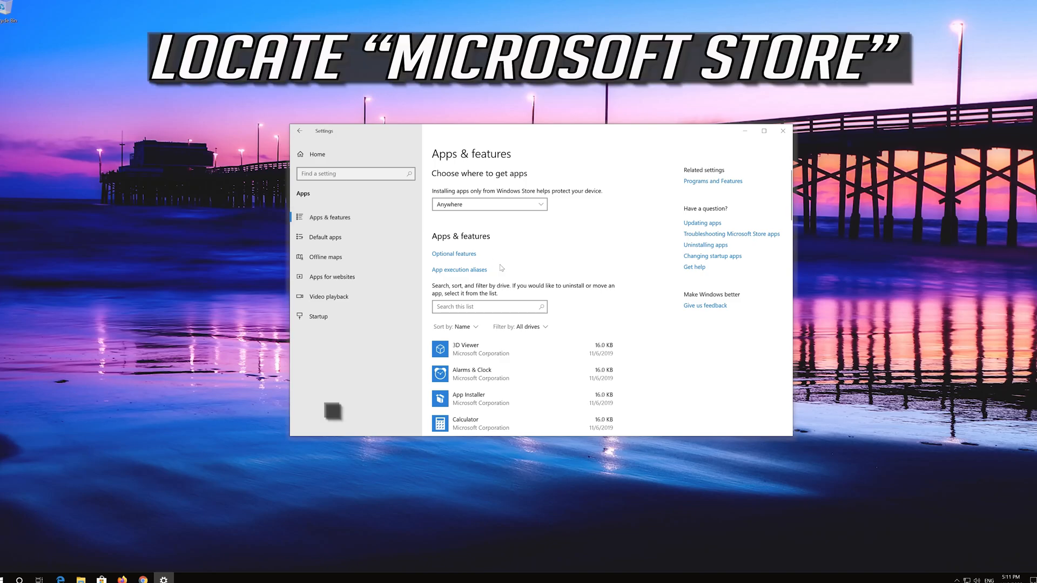
scroll(down, 3)
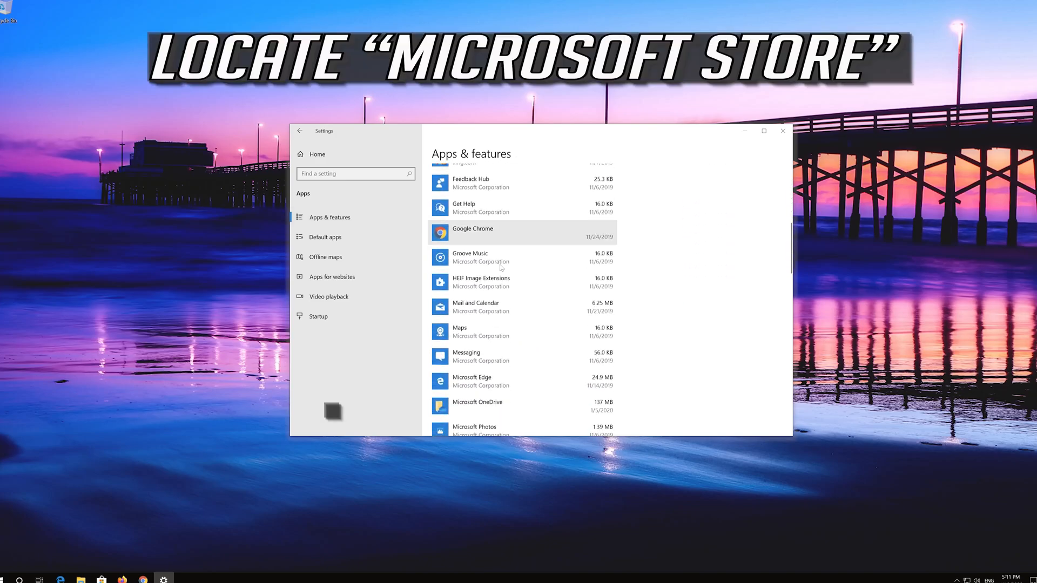
scroll(down, 3)
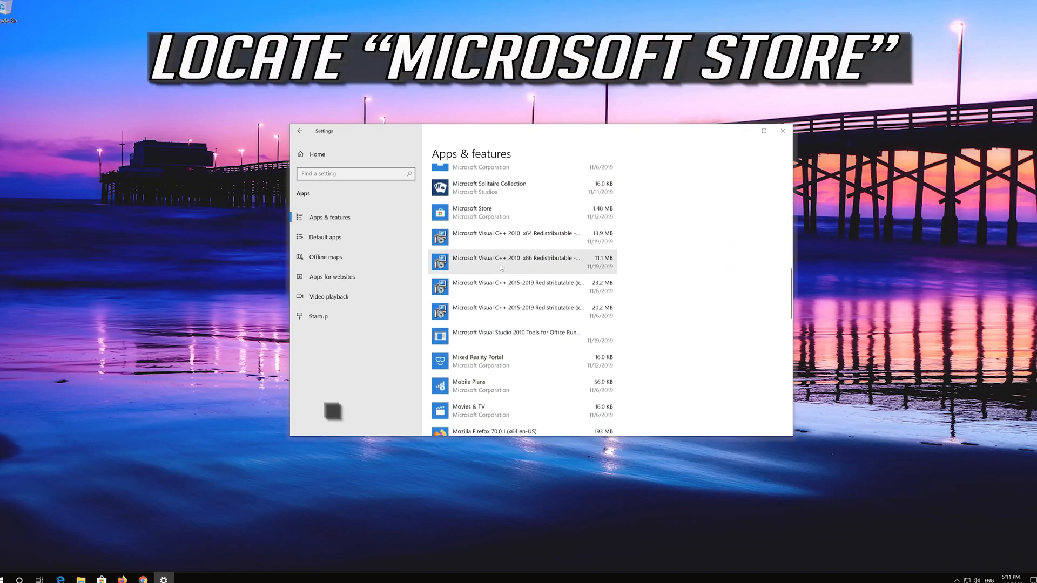
scroll(up, 3)
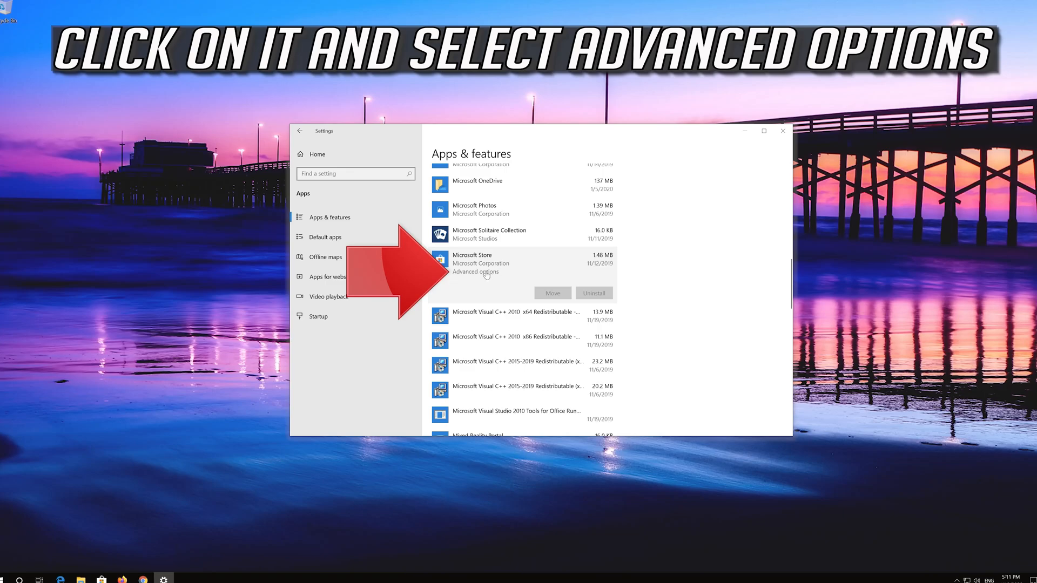
- Reset Microsoft Store's app data from its Advanced options and confirm
click(475, 271)
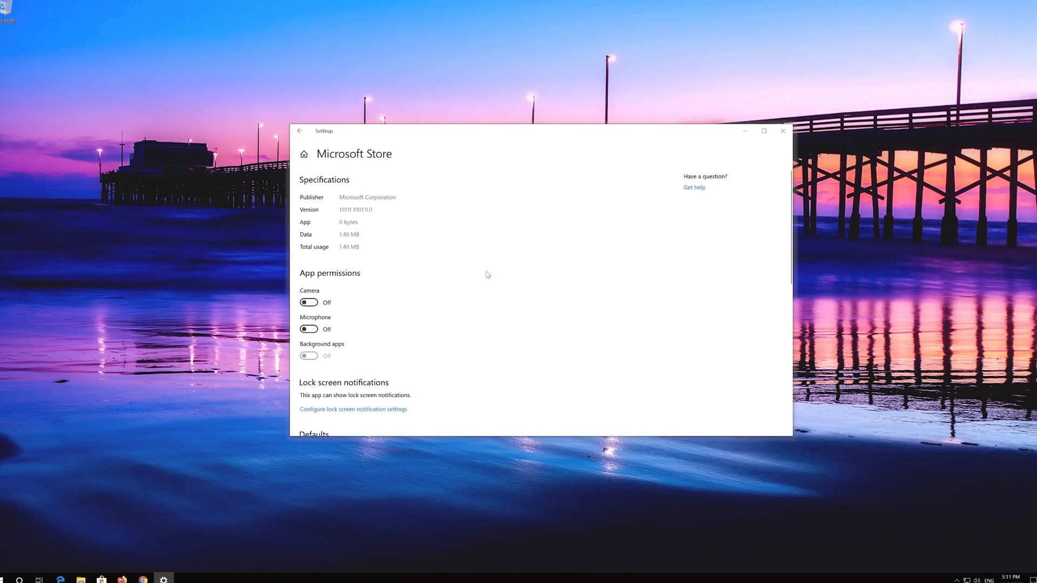
scroll(down, 3)
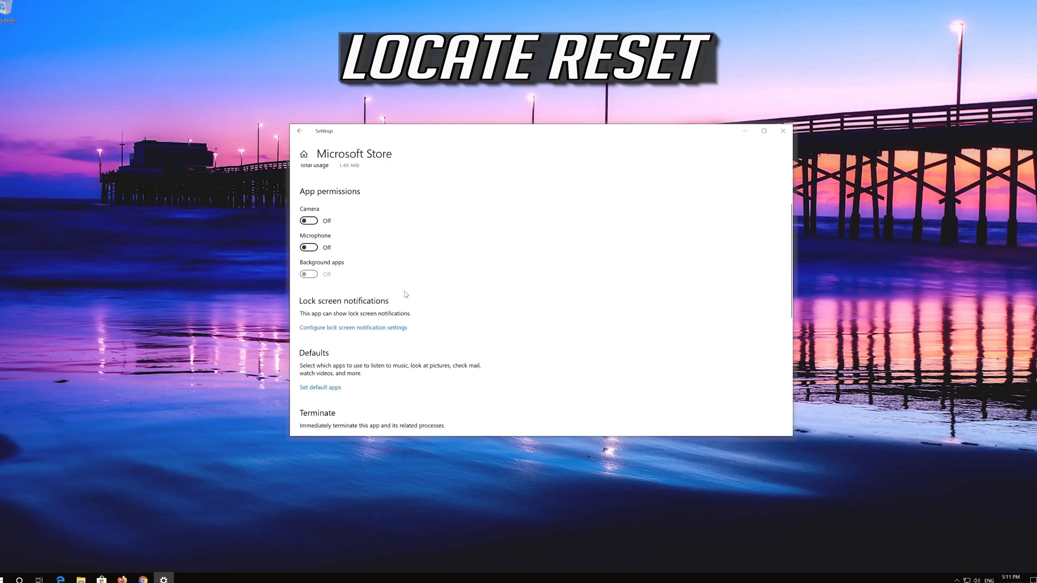
scroll(down, 3)
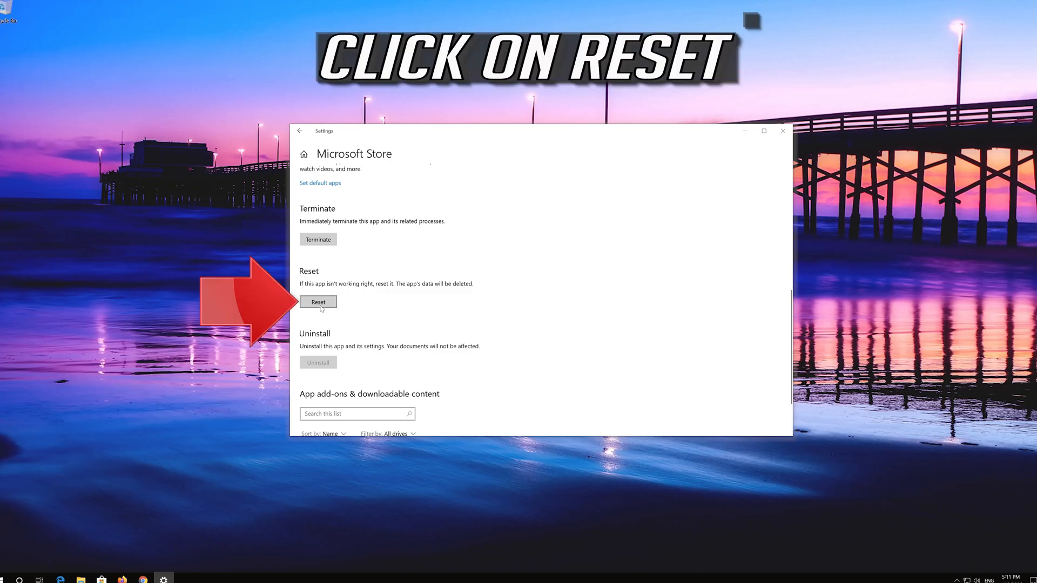
click(318, 301)
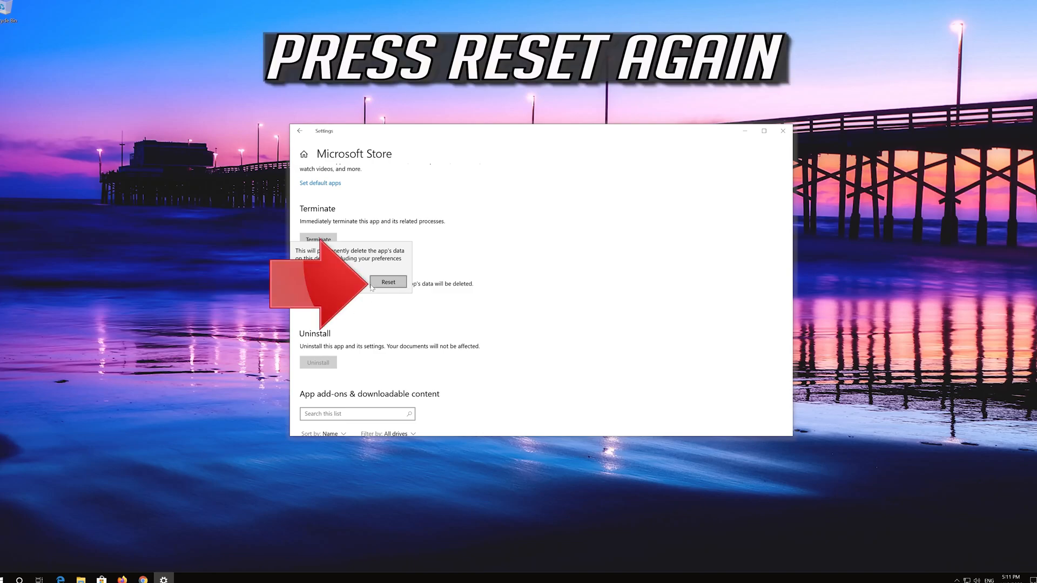
click(388, 282)
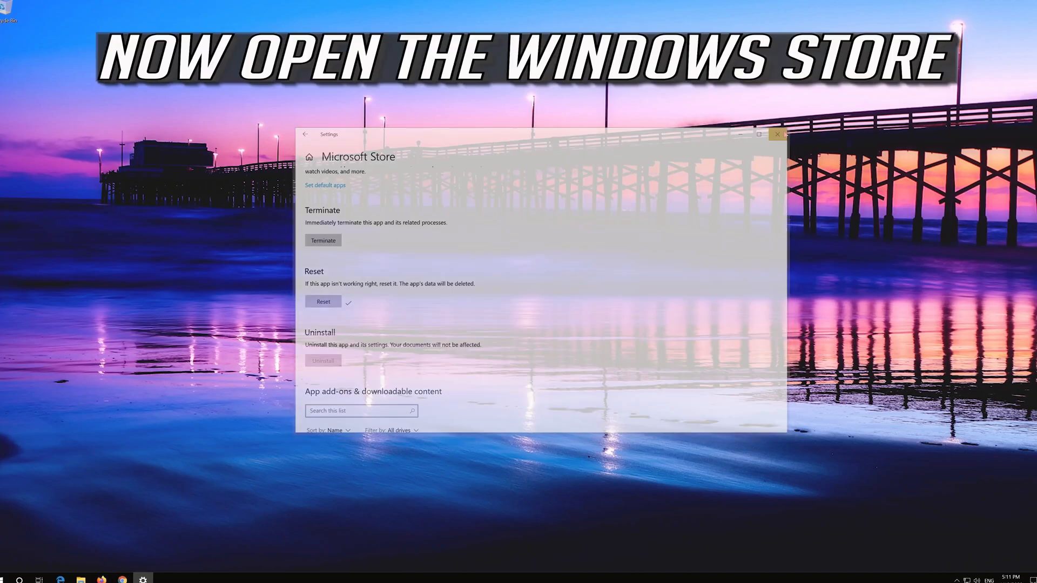
- Relaunch Microsoft Store from Start to confirm it loads its home page
click(8, 580)
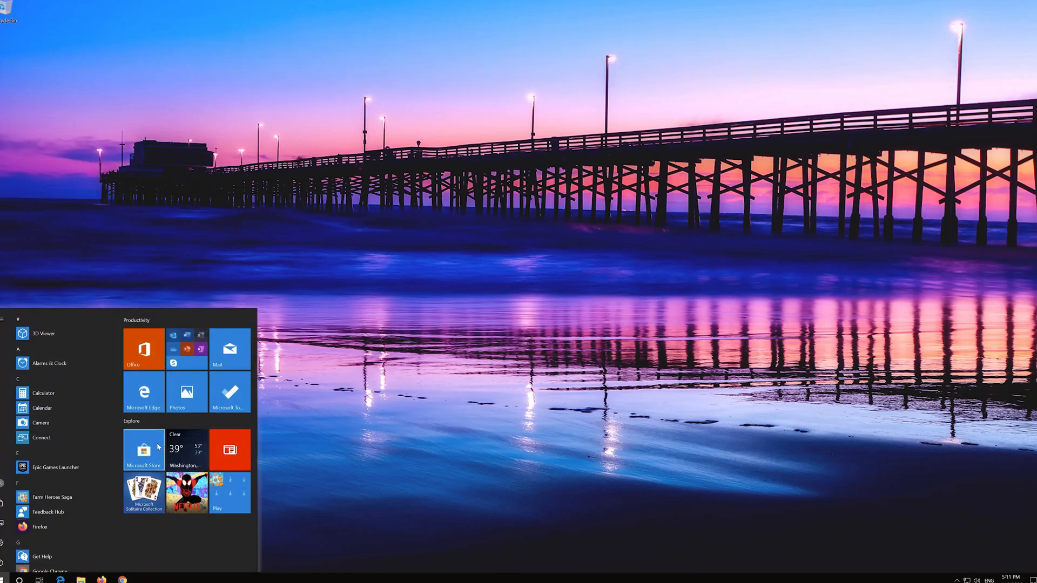
click(143, 450)
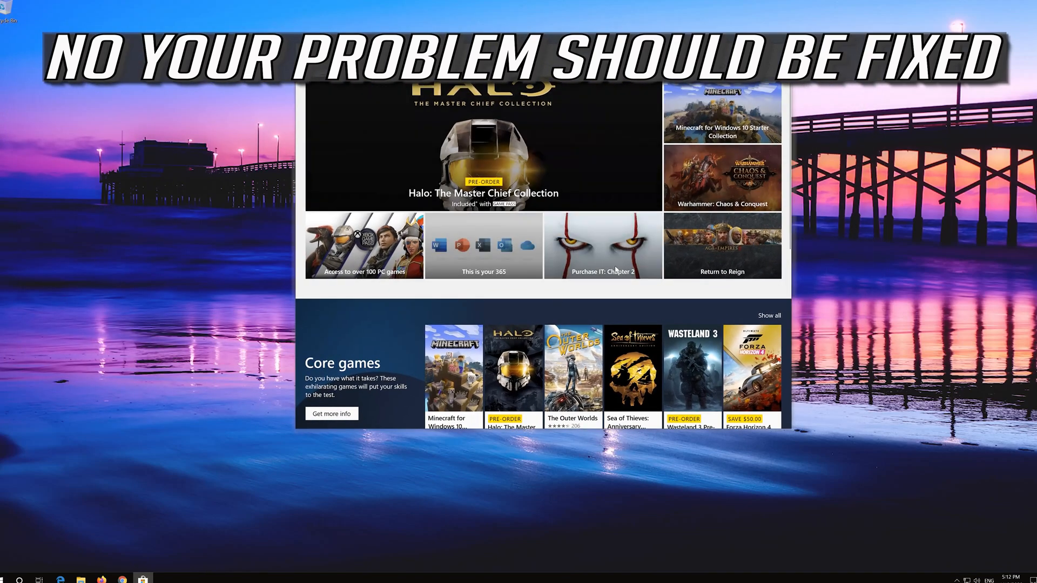
click(6, 578)
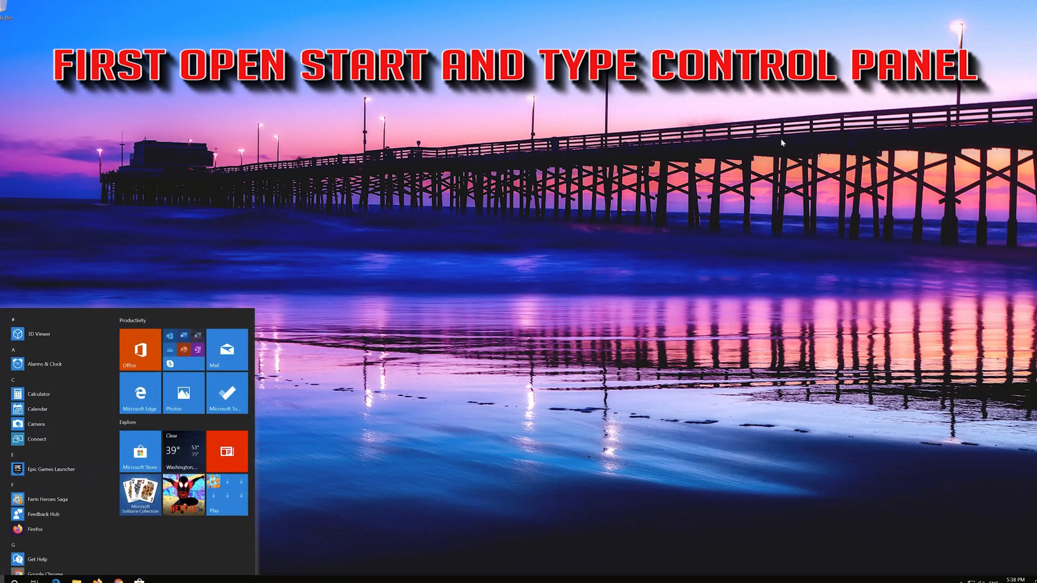
- Search 'control panel' and go through Network and Sharing Center to Network Connections
text(control panel)
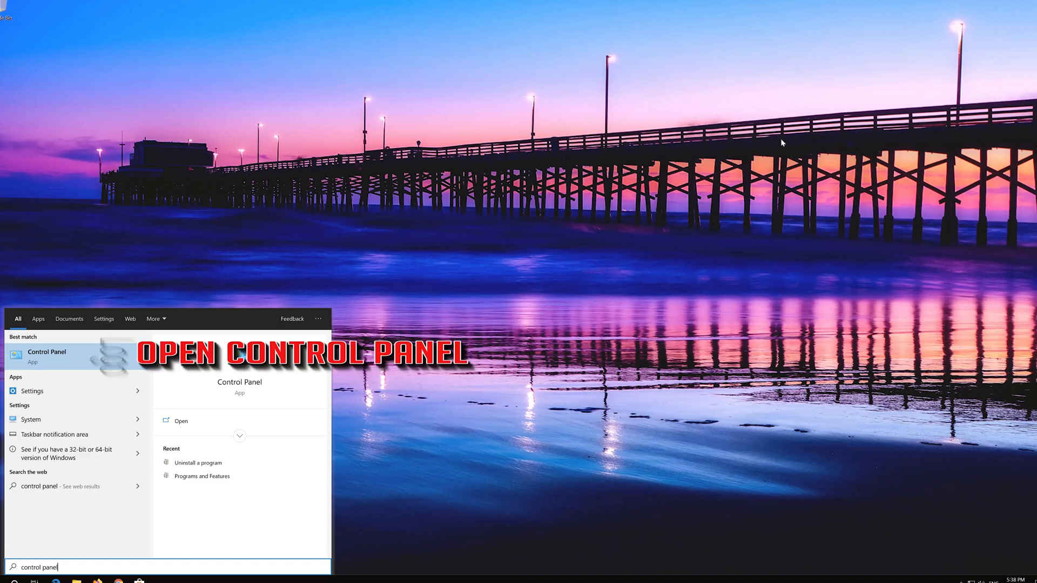
mouse_move(106, 356)
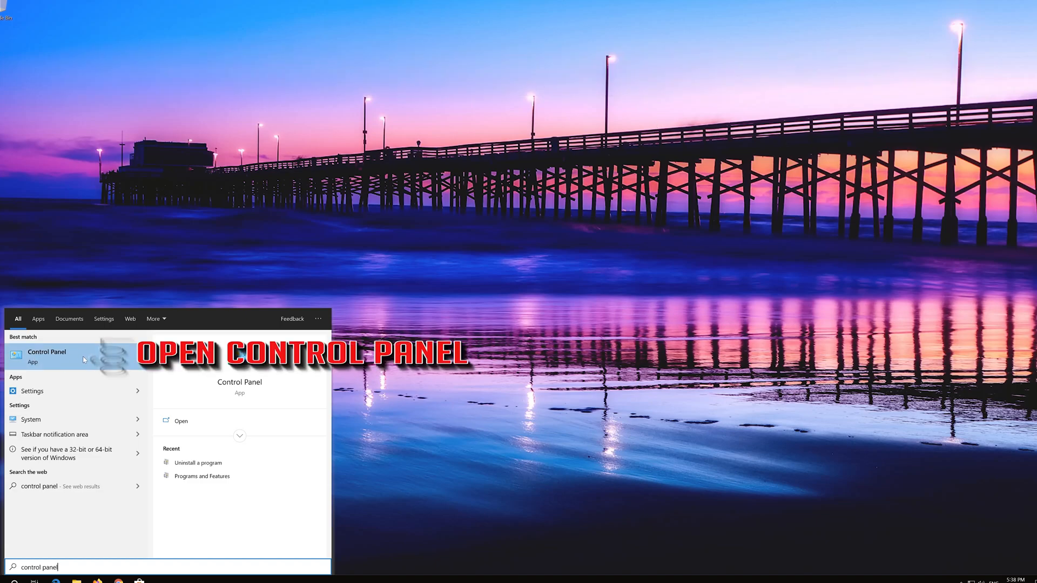
click(47, 356)
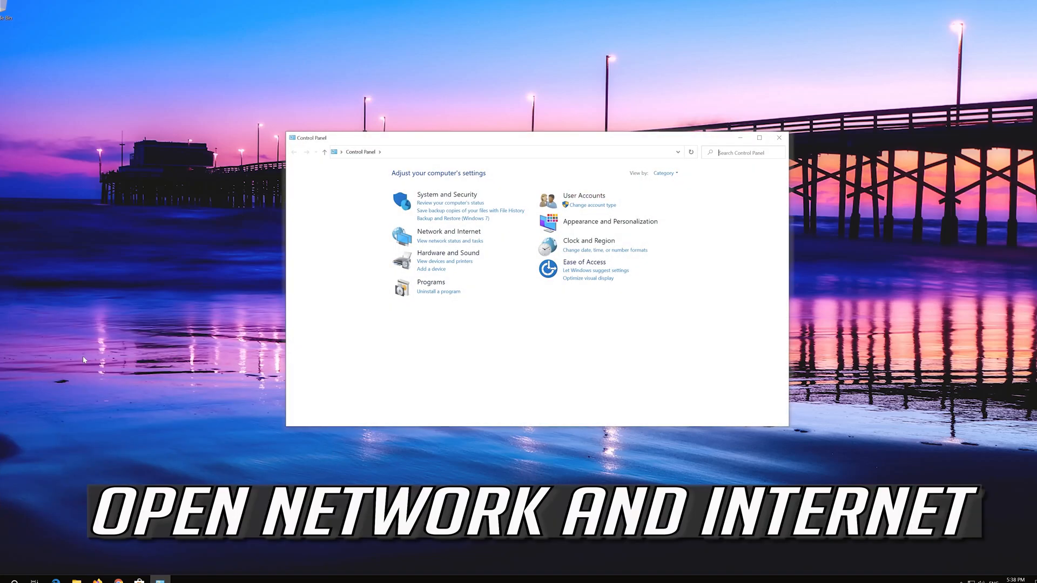
mouse_move(297, 260)
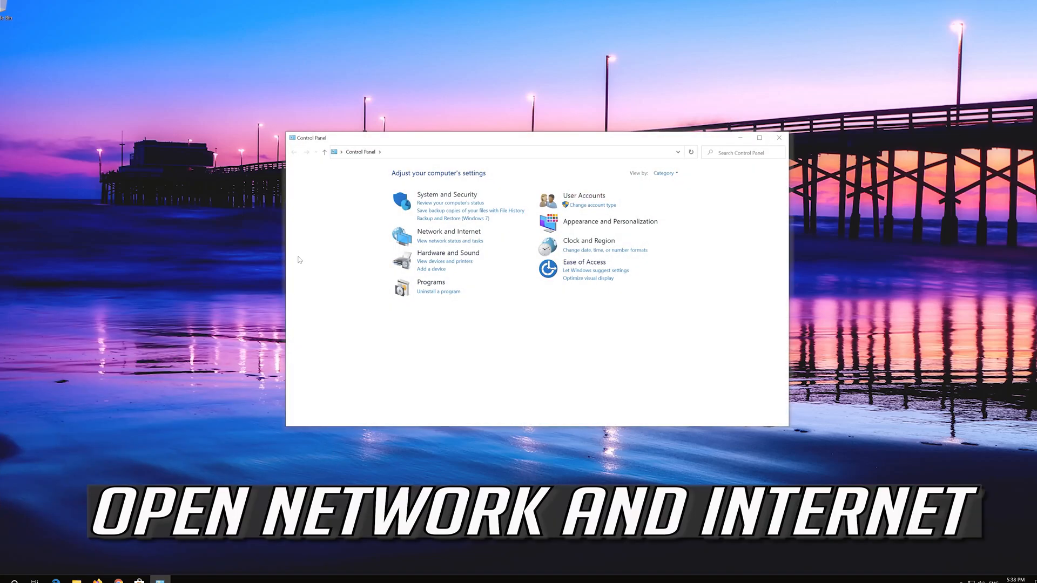
mouse_move(448, 231)
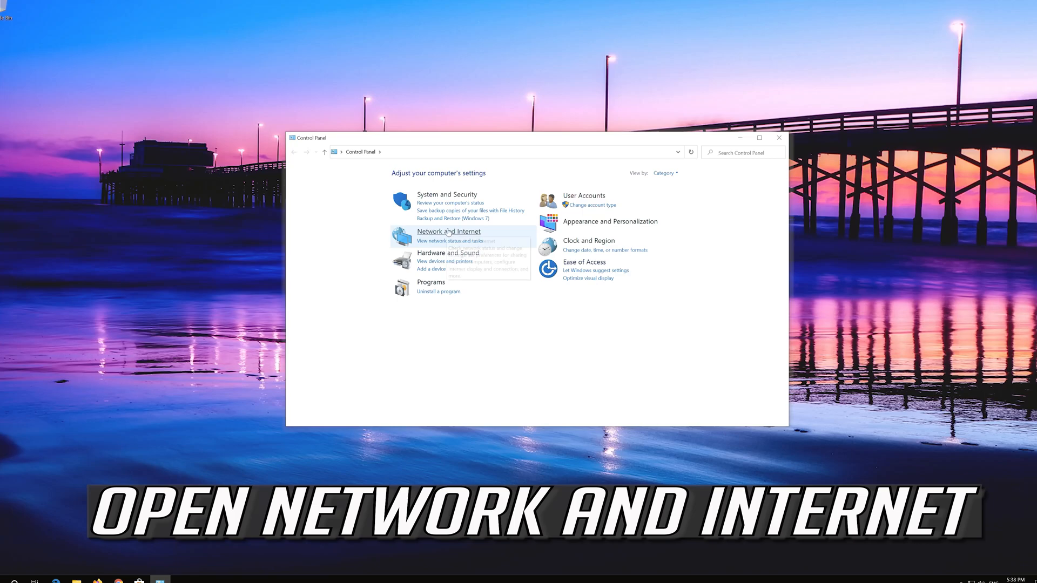
click(449, 232)
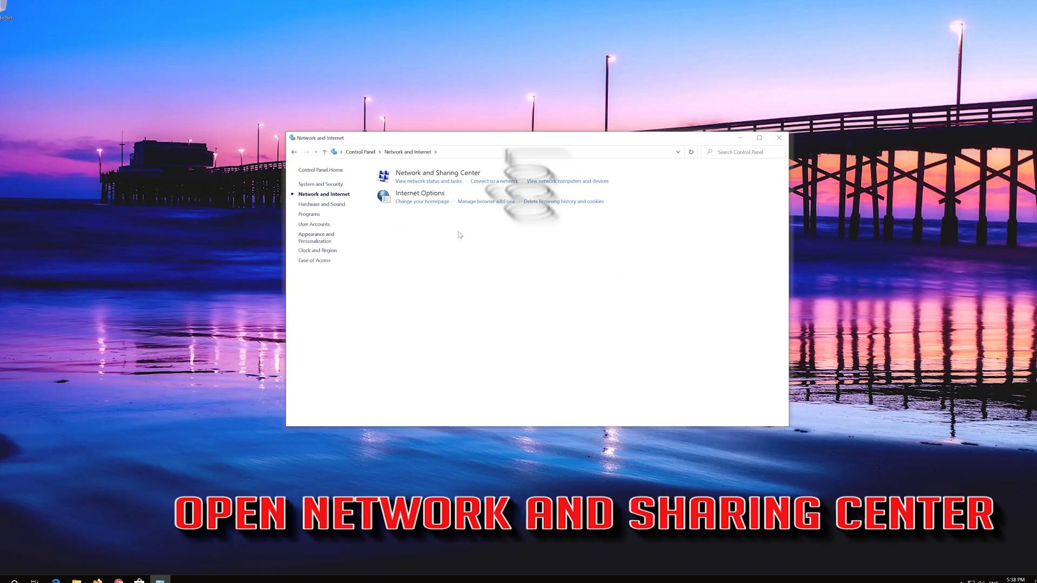
mouse_move(448, 193)
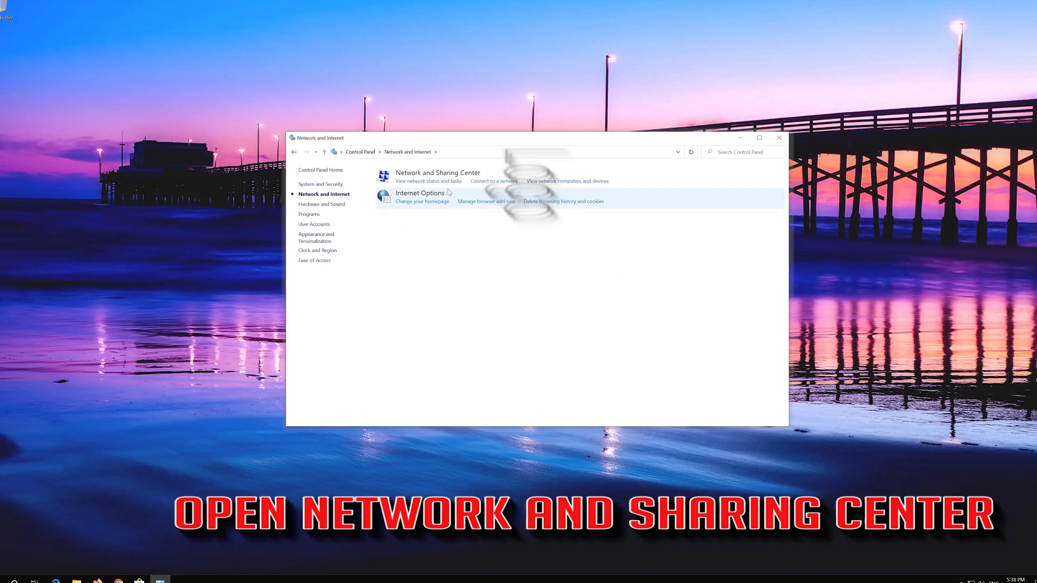
mouse_move(437, 173)
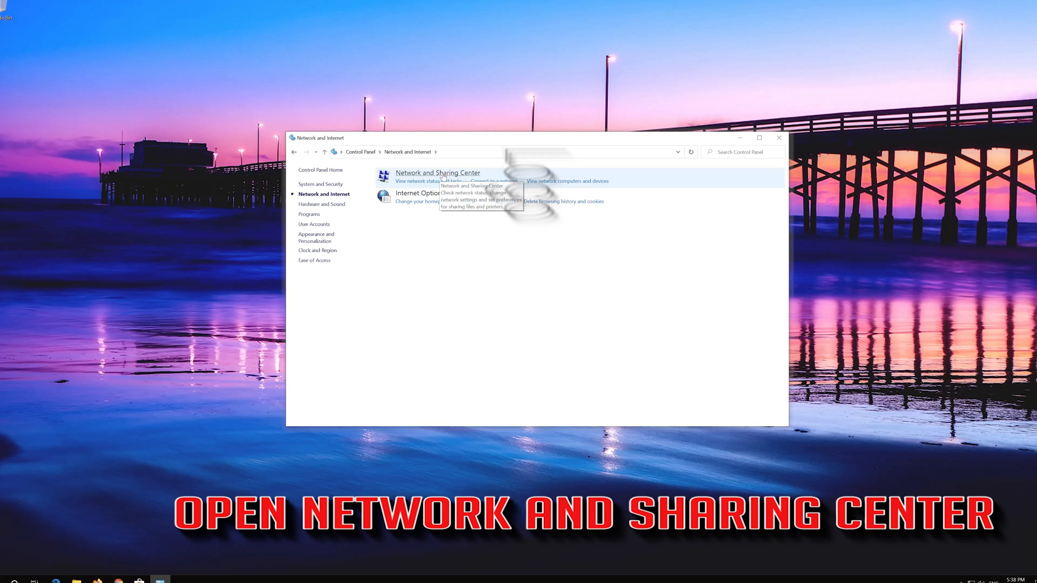
click(437, 173)
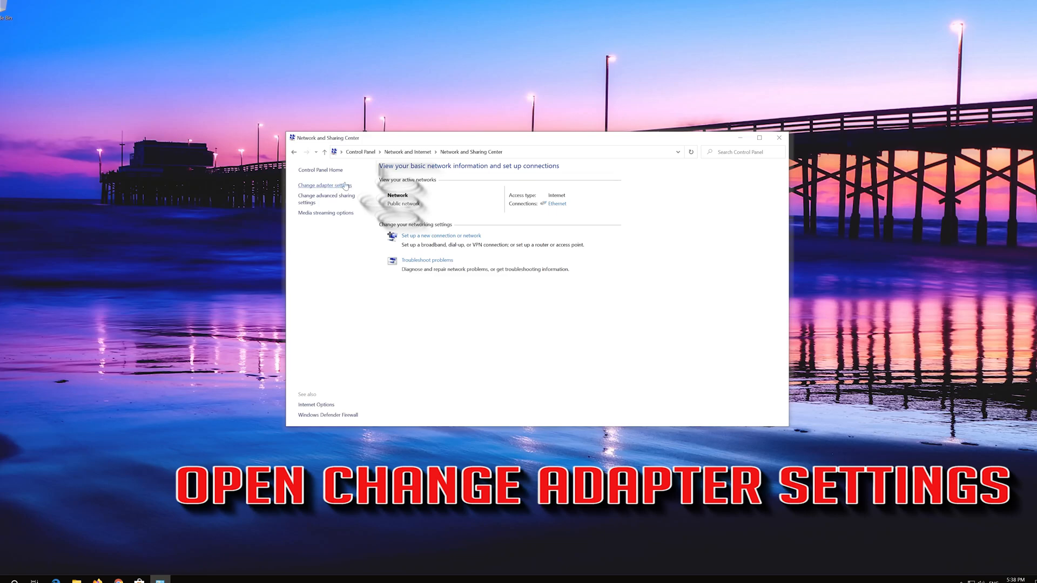
click(324, 186)
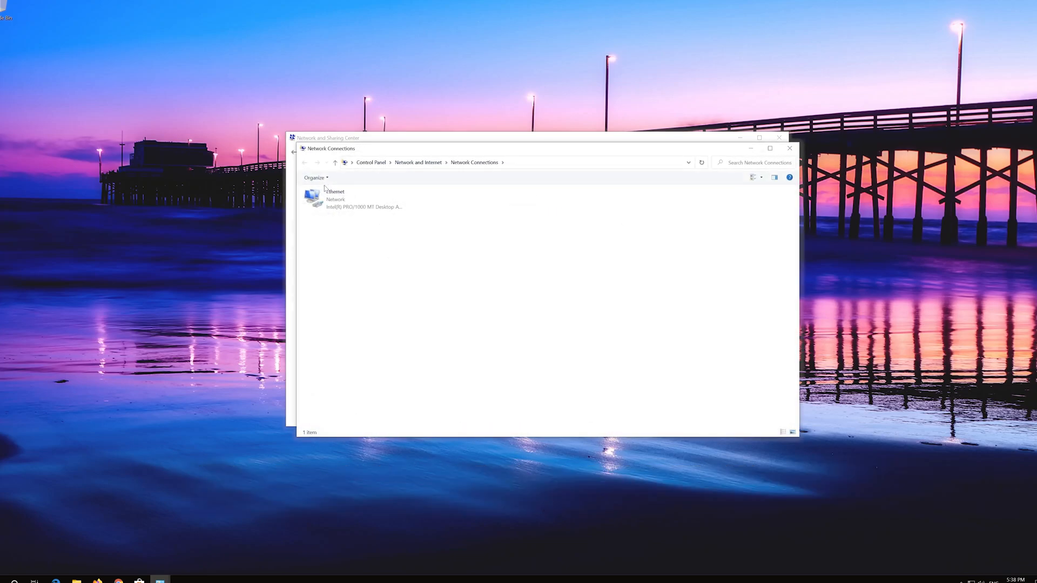
- Open the Ethernet adapter's Properties and its Internet Protocol Version 4 (TCP/IPv4) settings
click(353, 198)
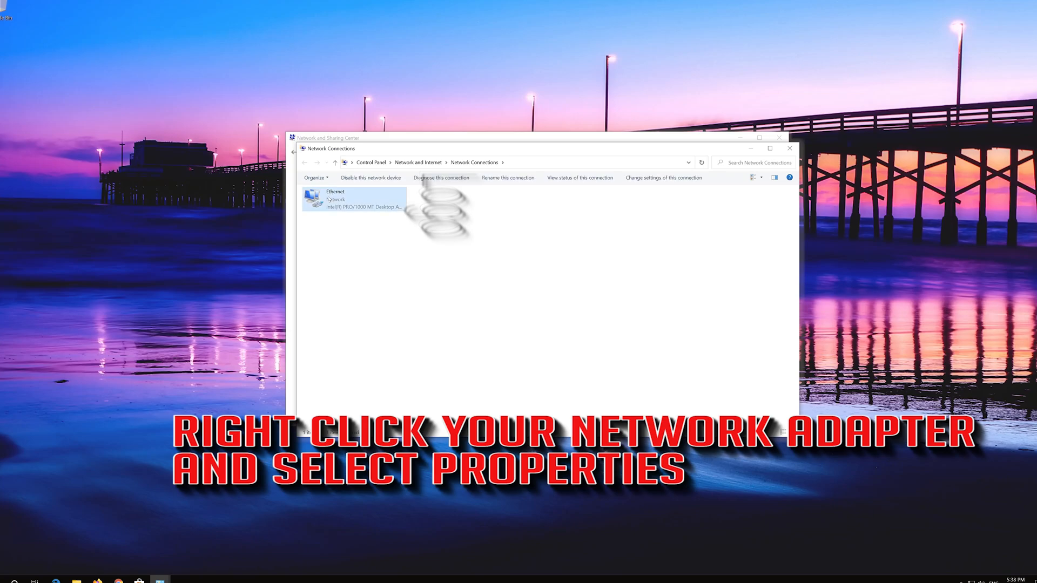
mouse_move(353, 200)
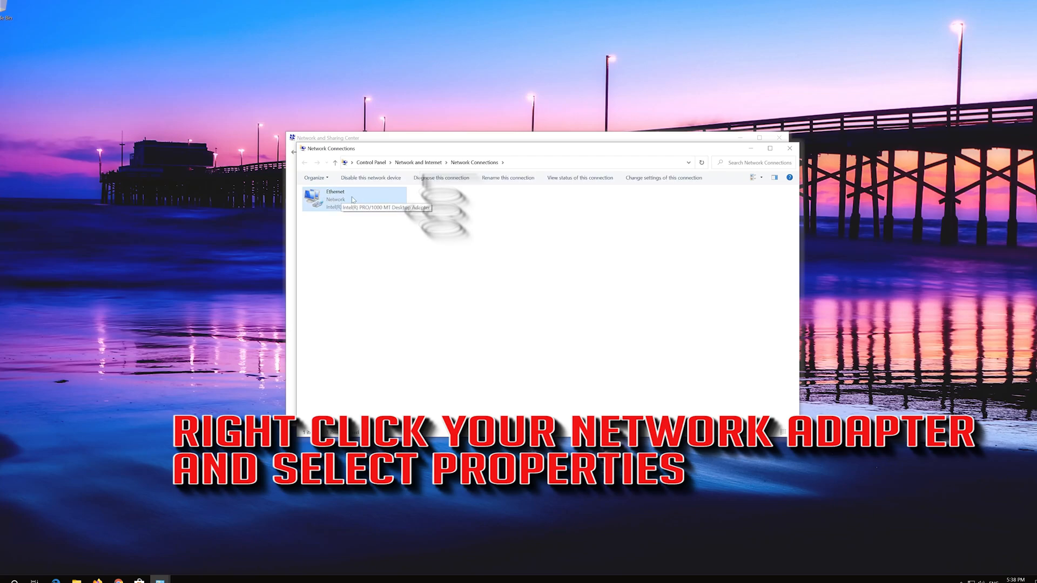
right_click(334, 198)
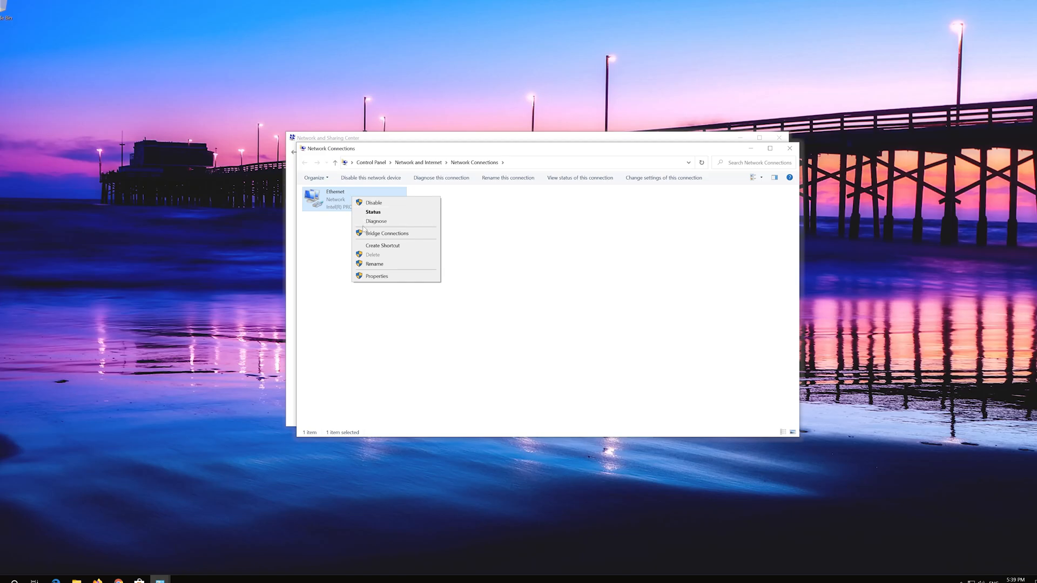
mouse_move(389, 277)
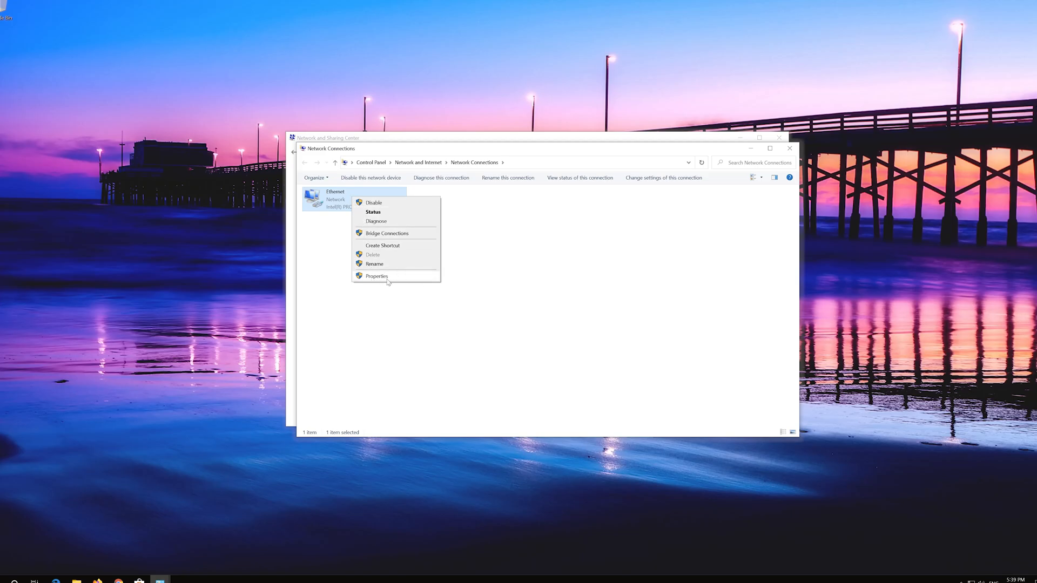
click(376, 276)
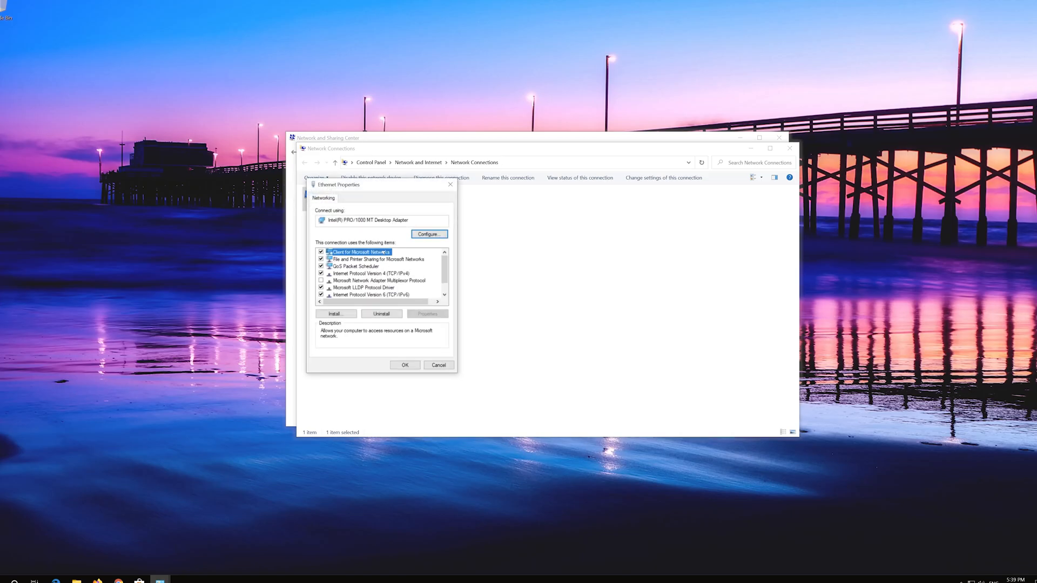
drag(339, 185, 507, 188)
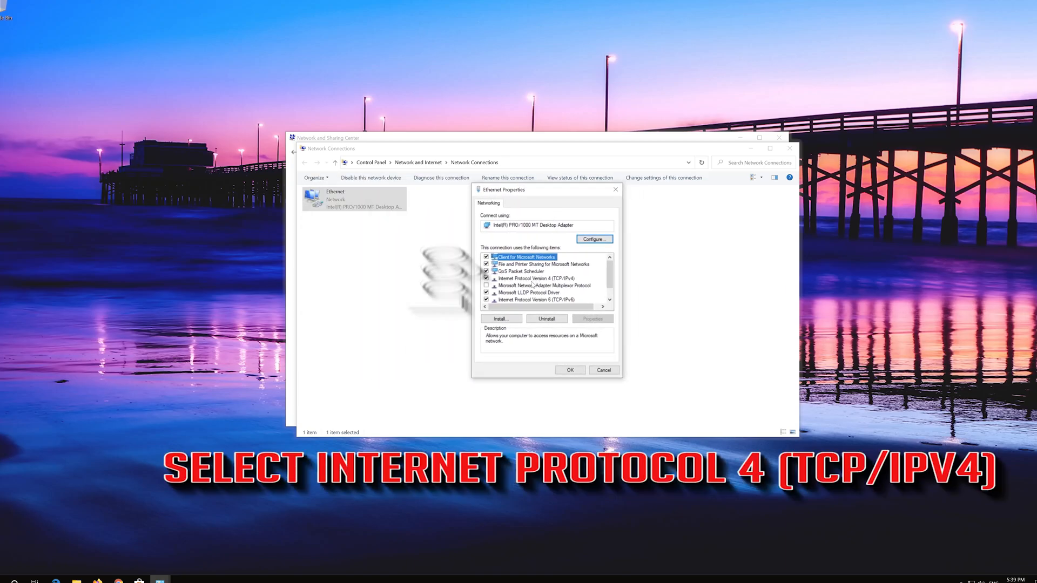
click(536, 278)
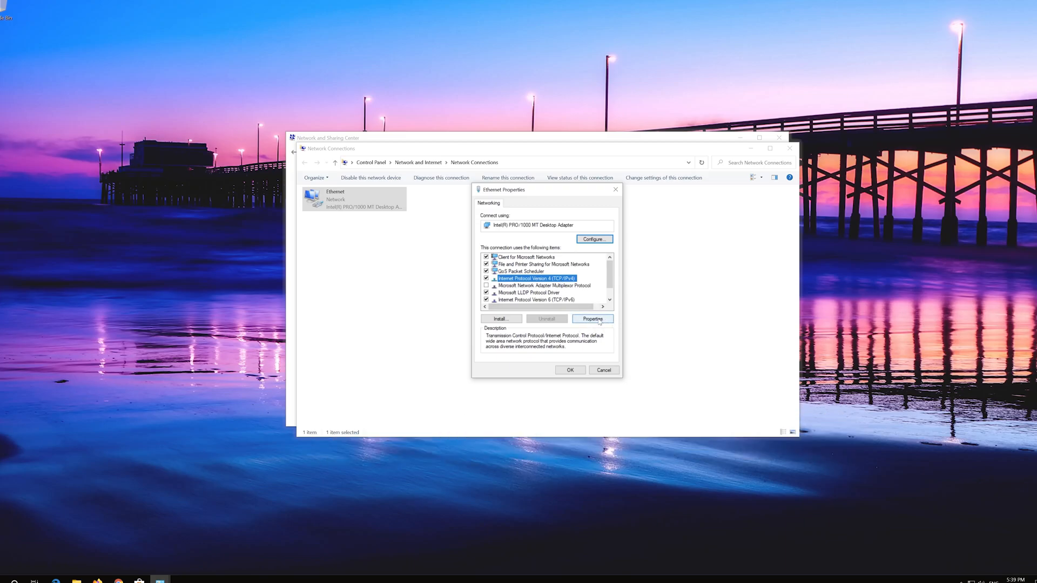
click(593, 319)
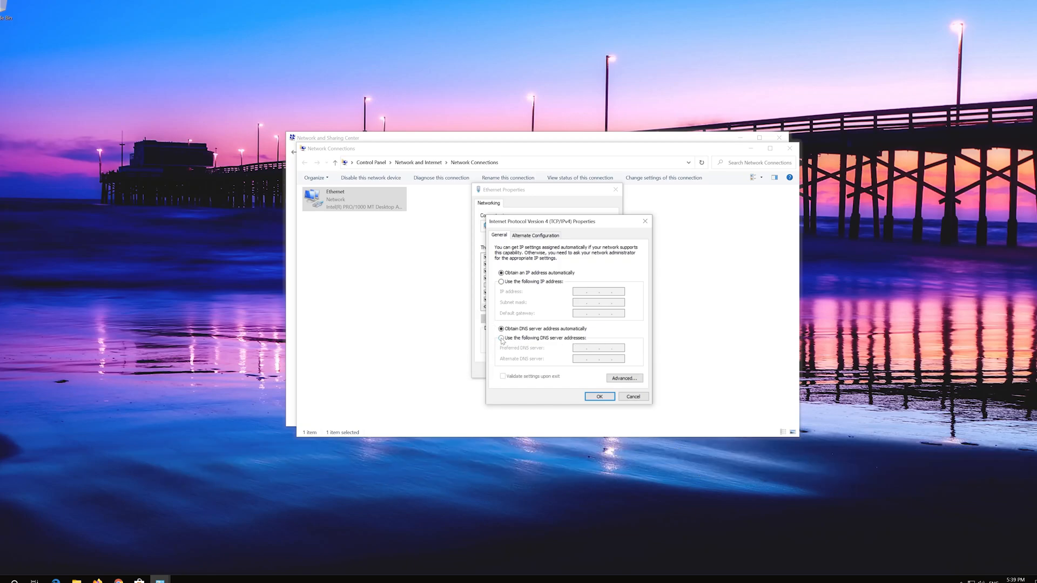
- Set the Ethernet IPv4 DNS servers to 1.1.1.1 and 1.0.0.1, then close Properties
click(501, 338)
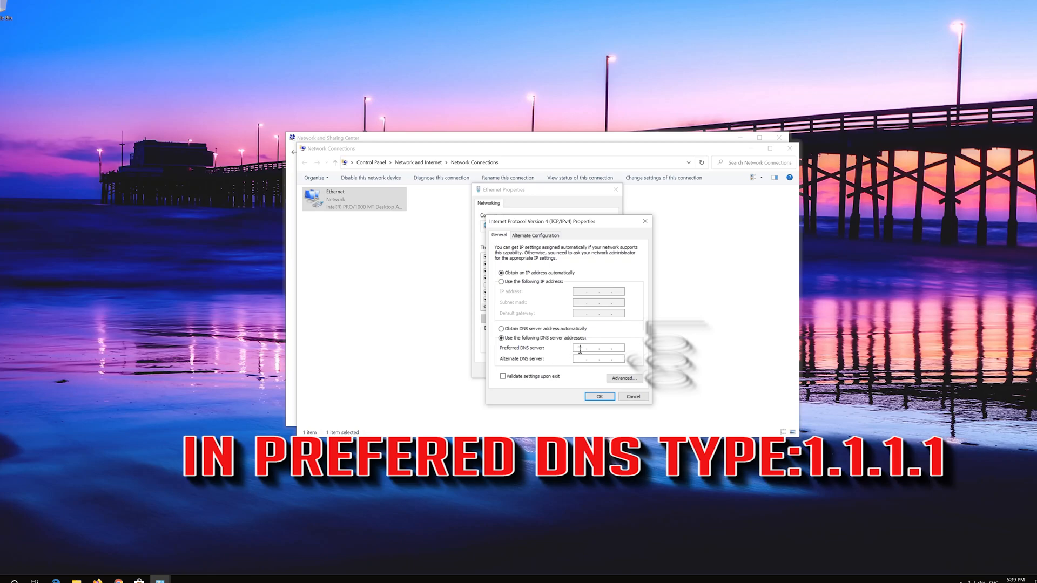
text(1 . 1 . 1 .)
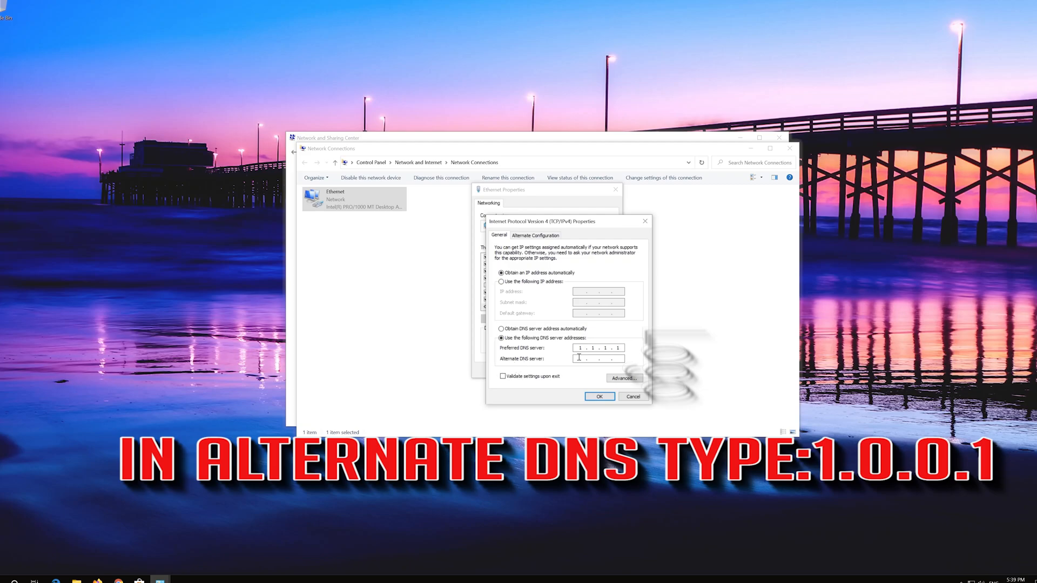
text(1.0.0.1)
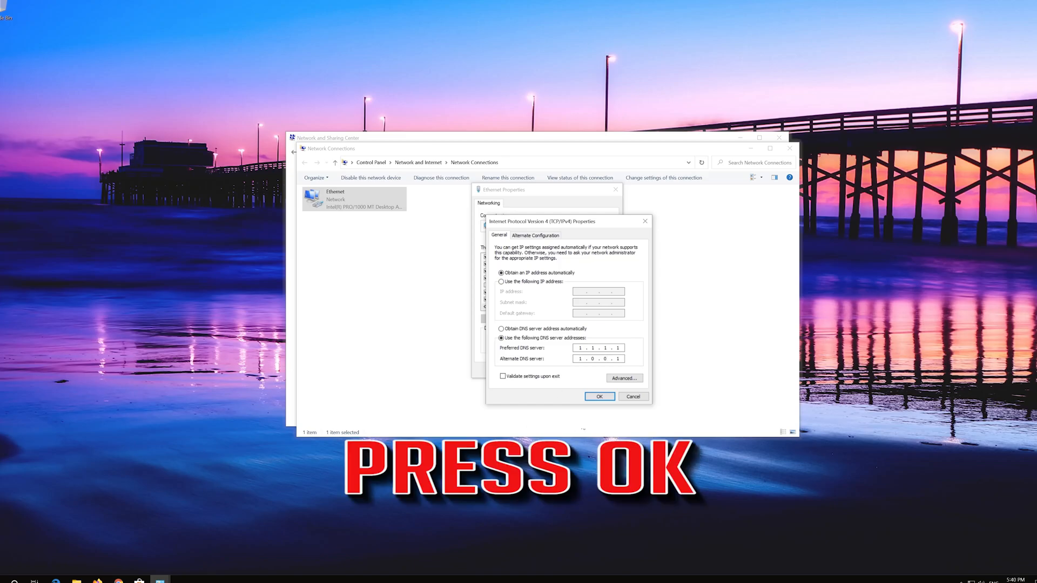
click(598, 396)
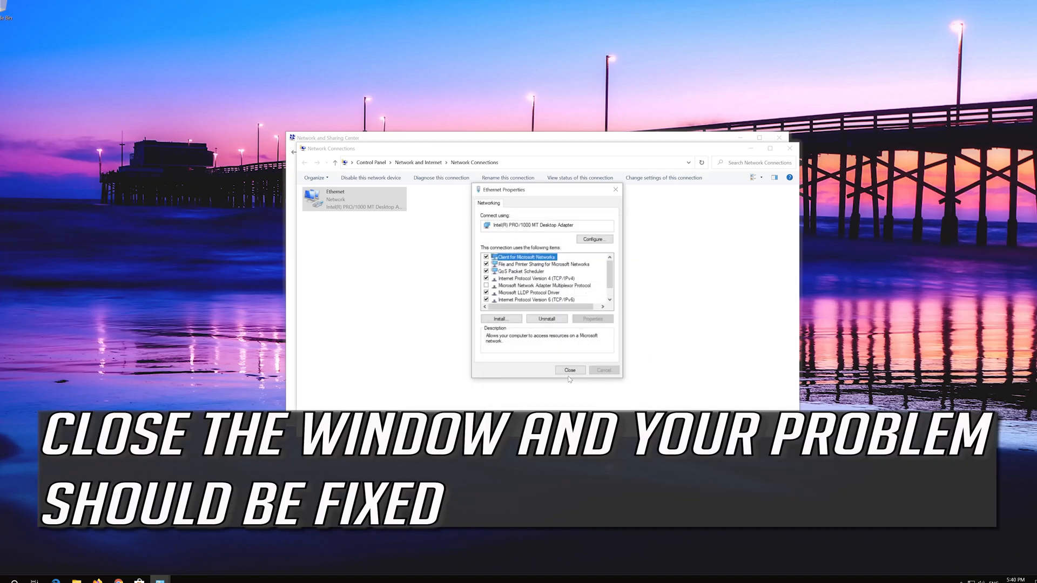
click(569, 369)
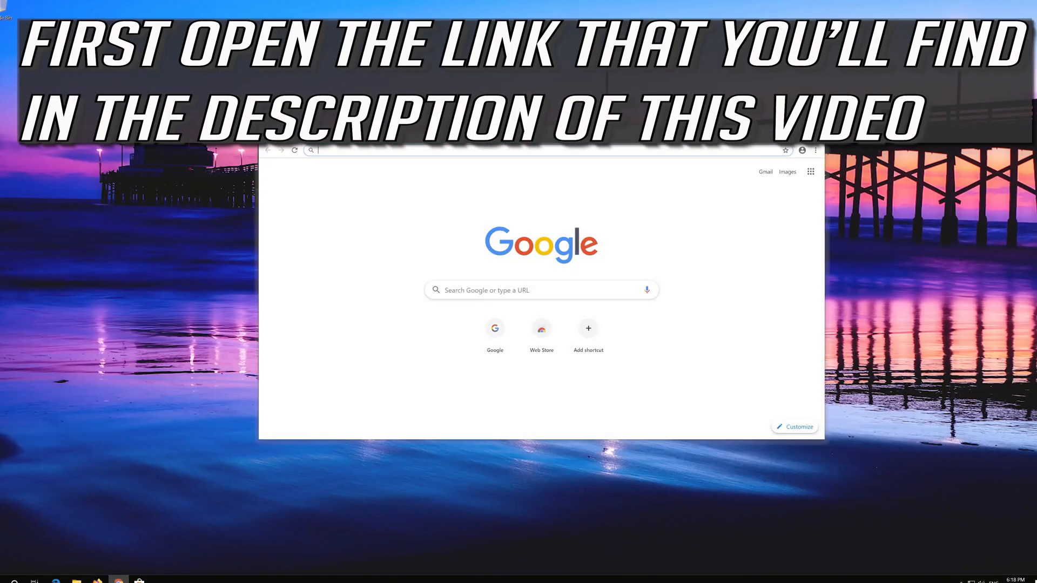
- Download the media creation tool from microsoft.com/en-us/software-download/windows10 and launch it
text(https://www.microsoft.com/en-us/software-download/windows10)
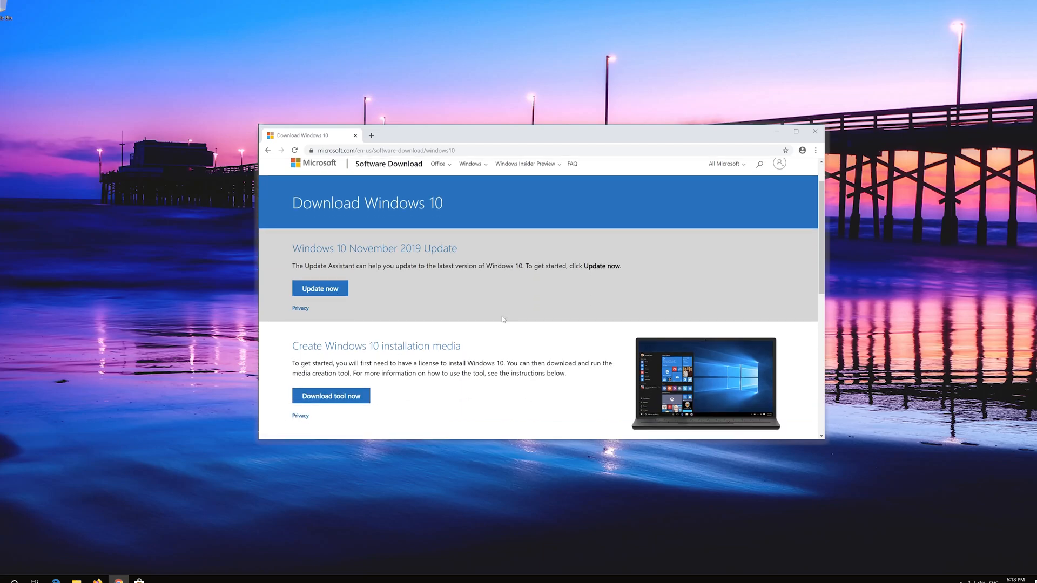
mouse_move(330, 395)
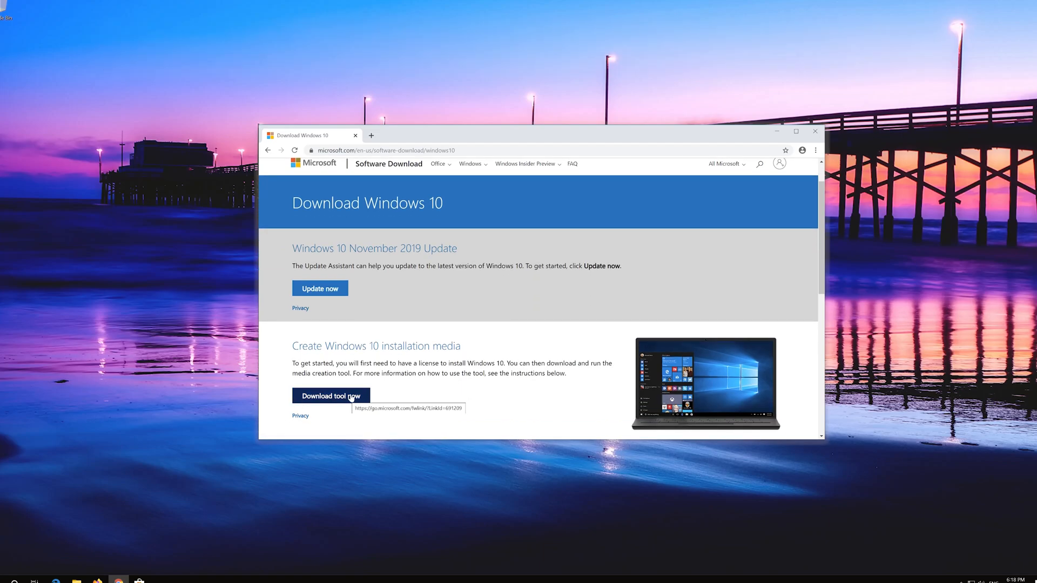
click(331, 395)
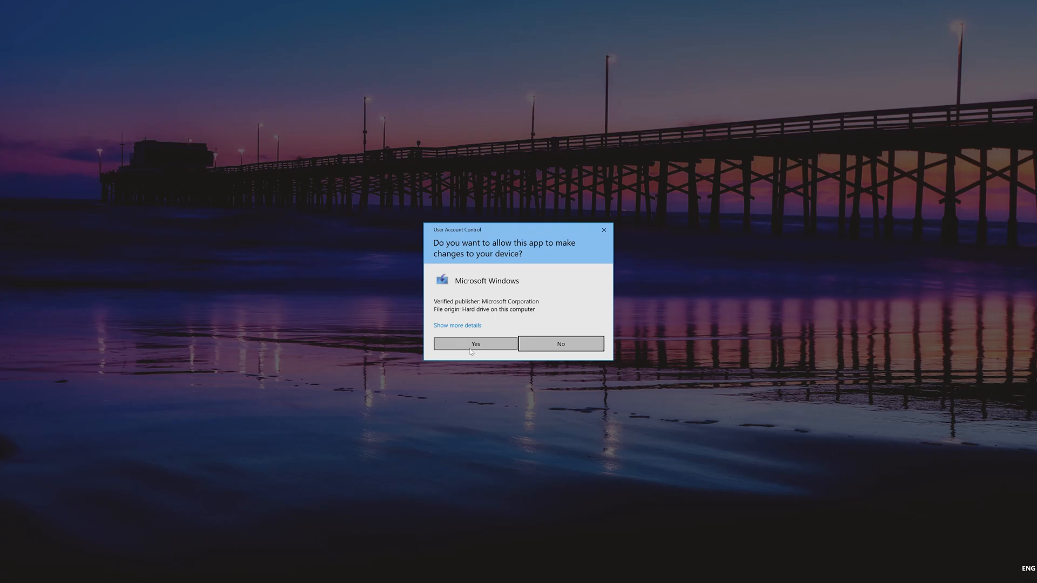
- Approve the UAC prompt, accept the license, and choose 'Upgrade this PC now'
click(475, 344)
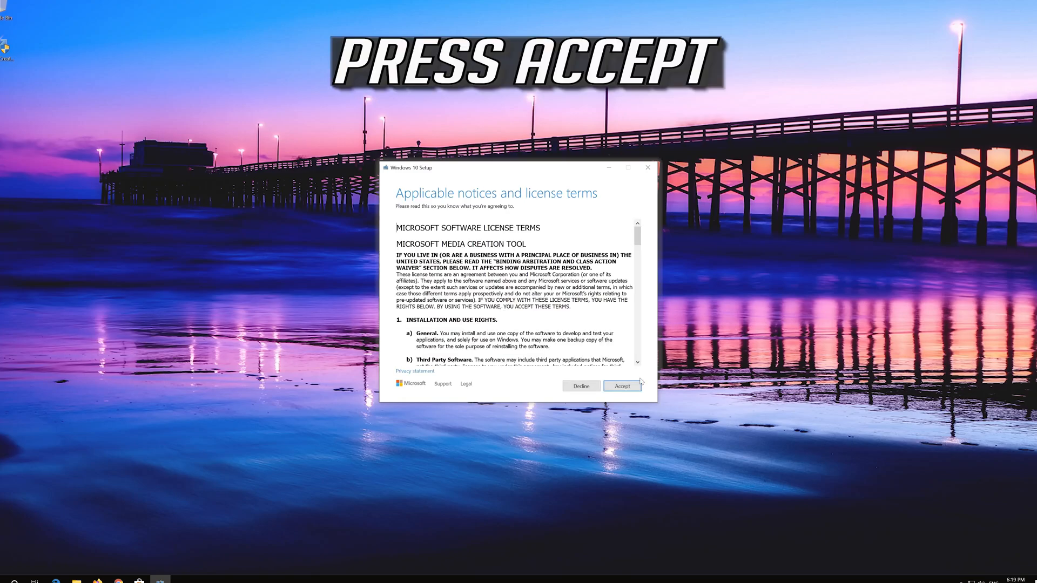
click(621, 387)
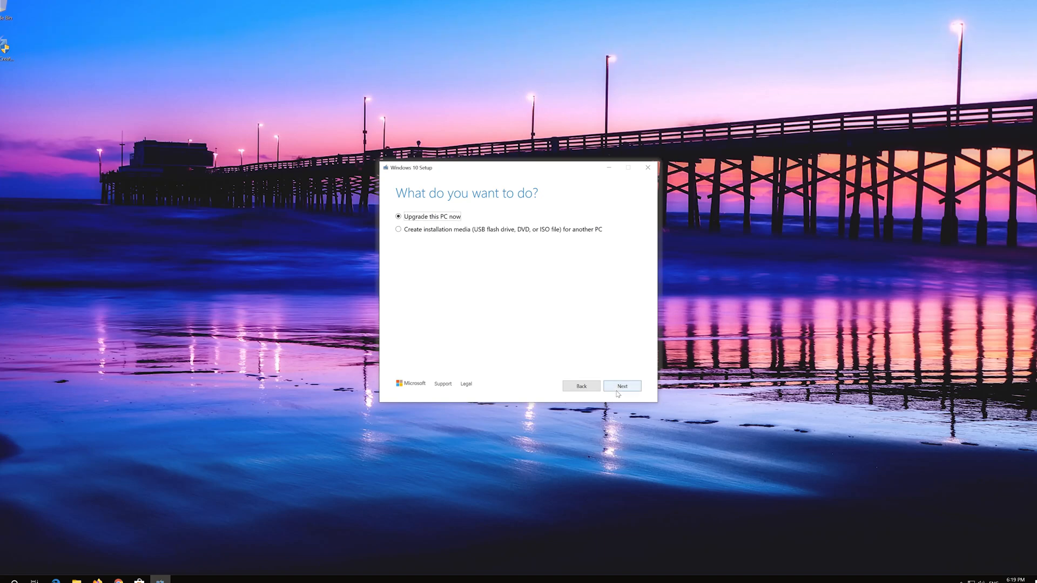
click(621, 386)
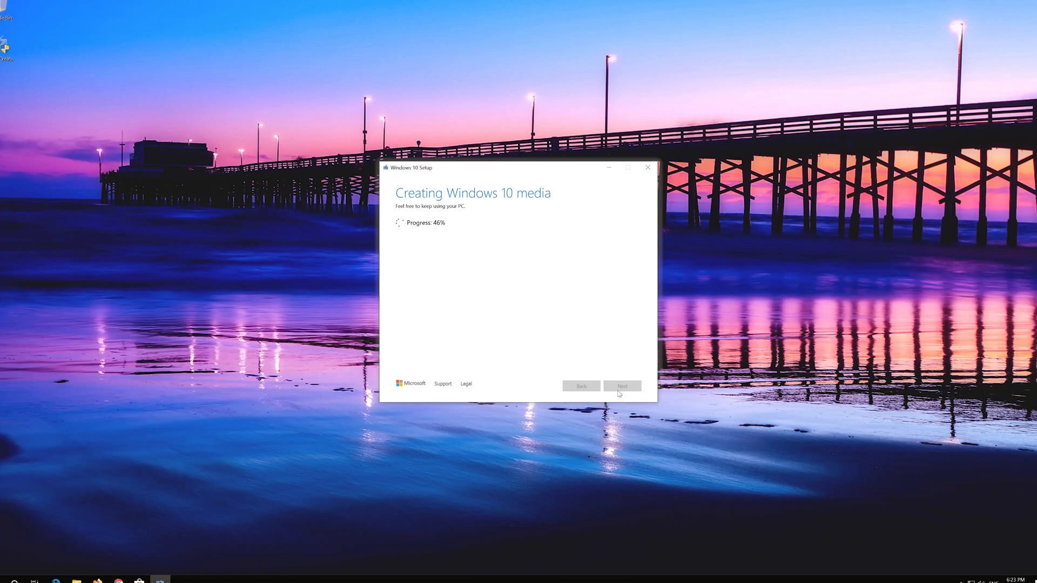
- Accept the Windows 10 Pro license and install, keeping personal files and apps
click(647, 168)
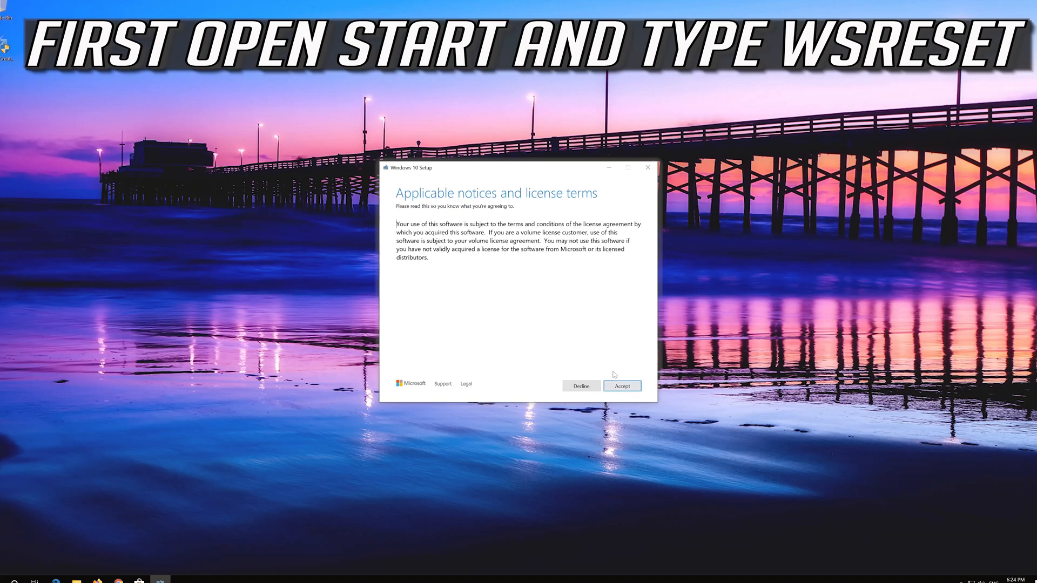
click(622, 386)
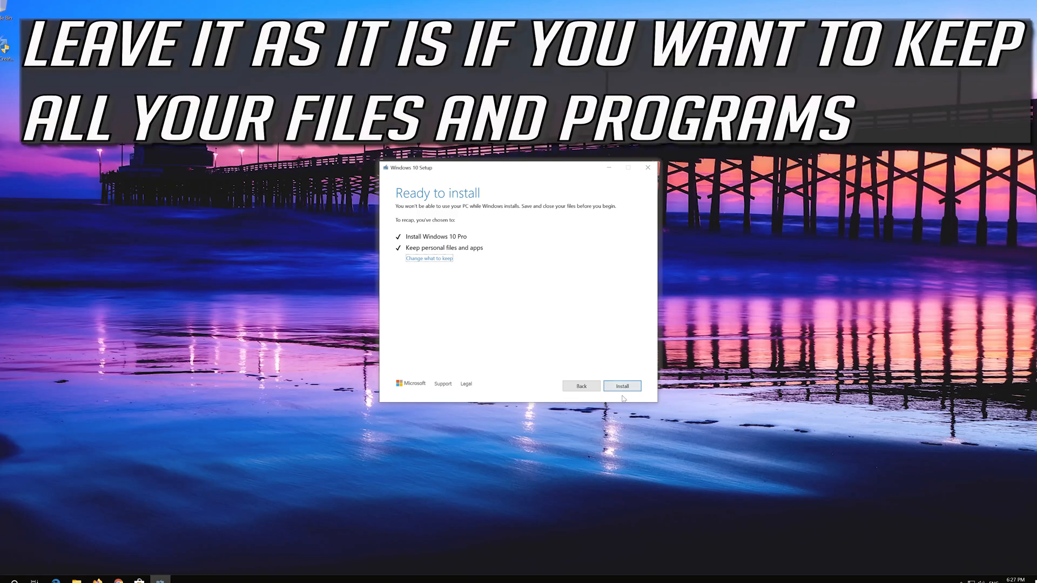
click(621, 386)
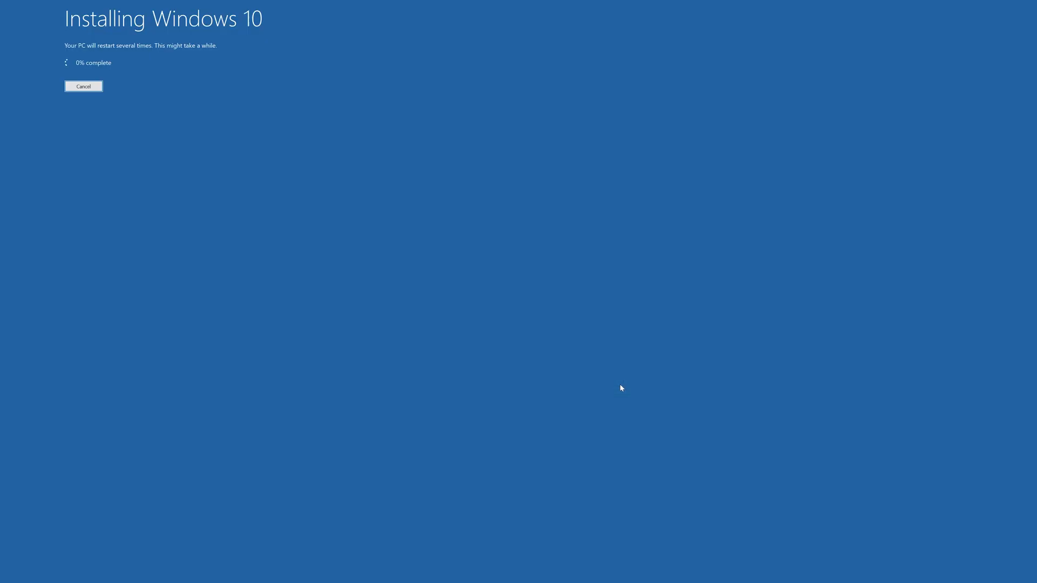